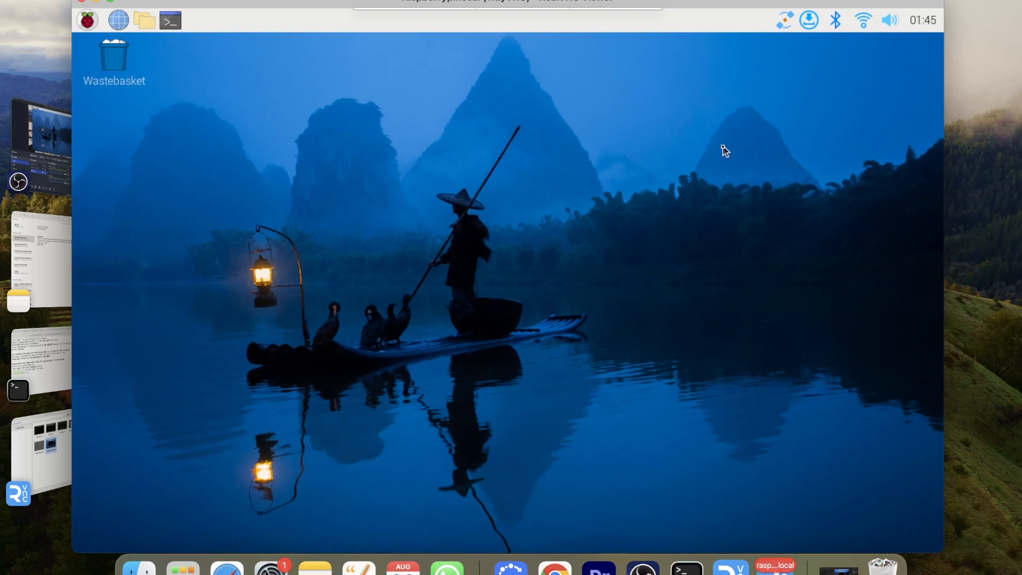
mouse_move(440, 163)
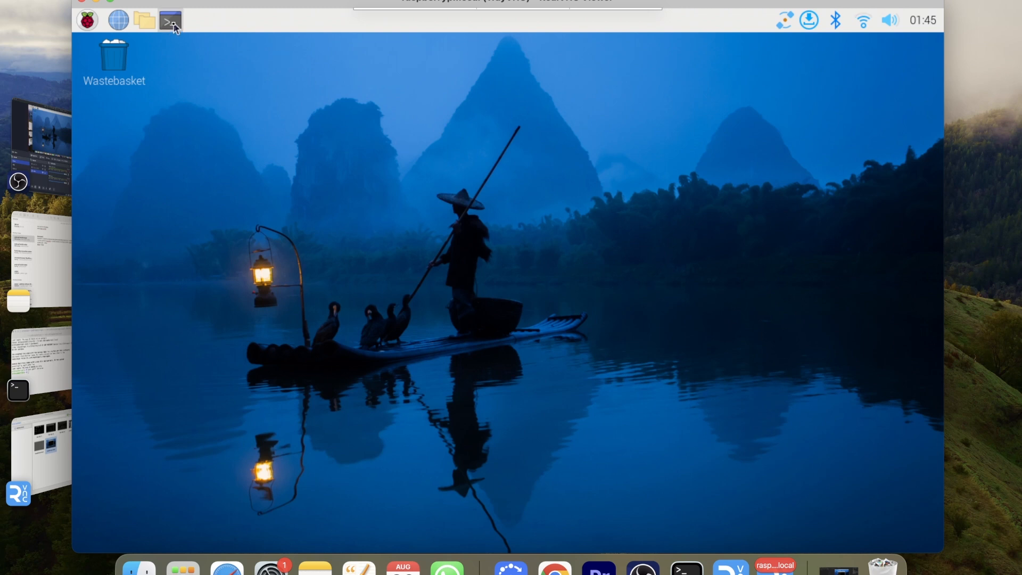
- Open a new terminal and enter the command wvkbd-mobintl at the prompt without running it
click(170, 19)
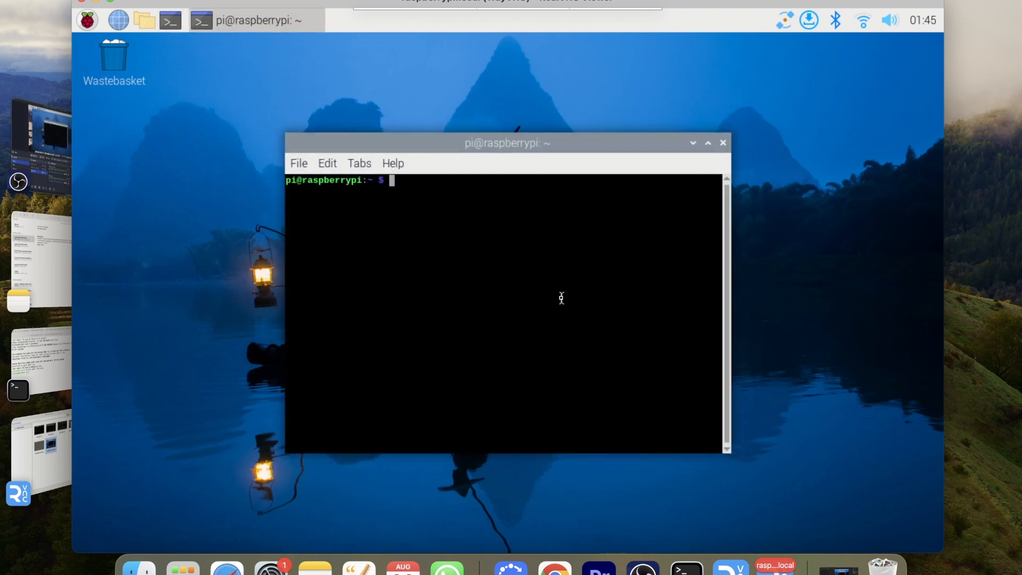
text(sudo apt install)
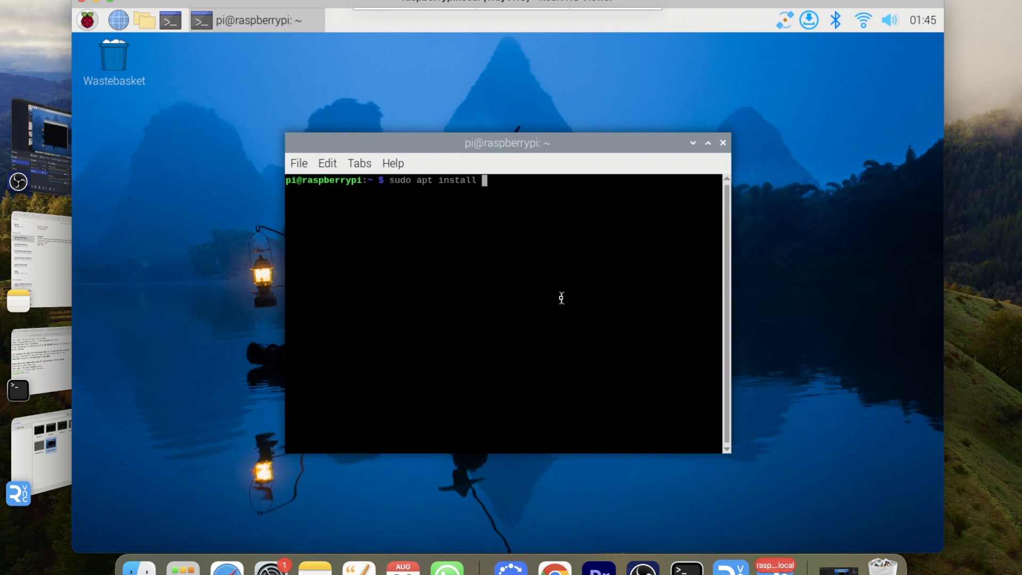
text(wvk)
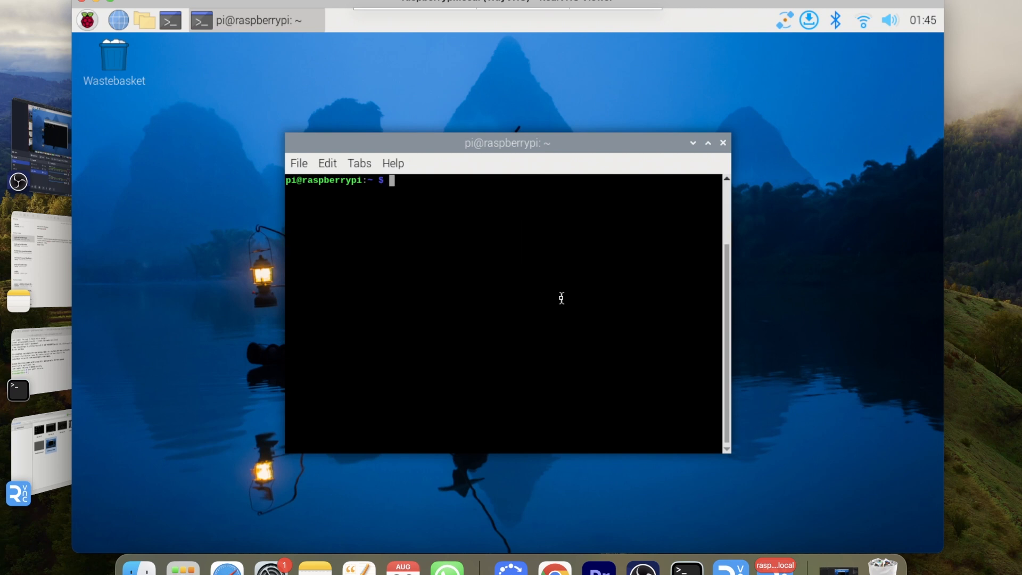
text(wvl)
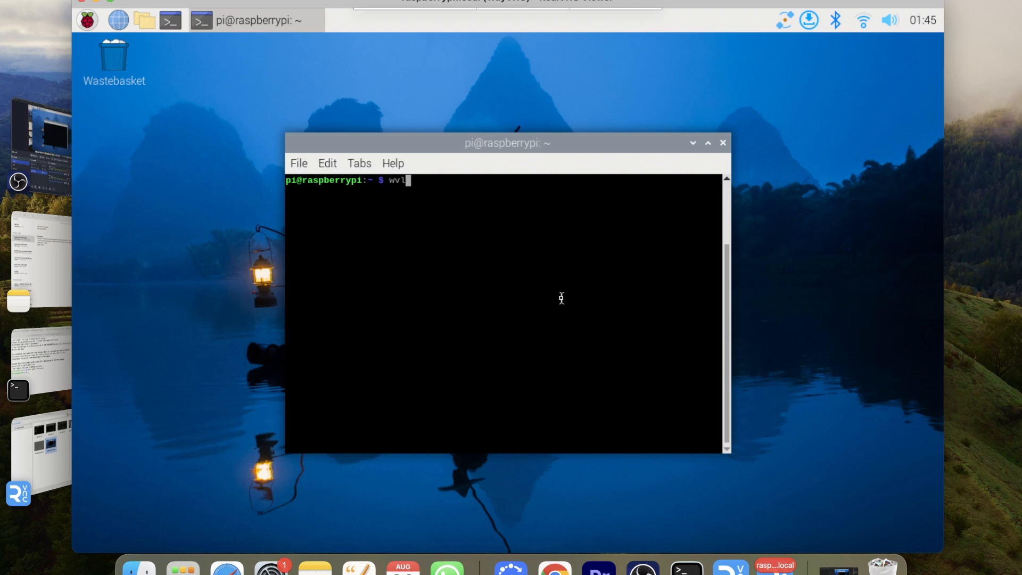
text(kbd-)
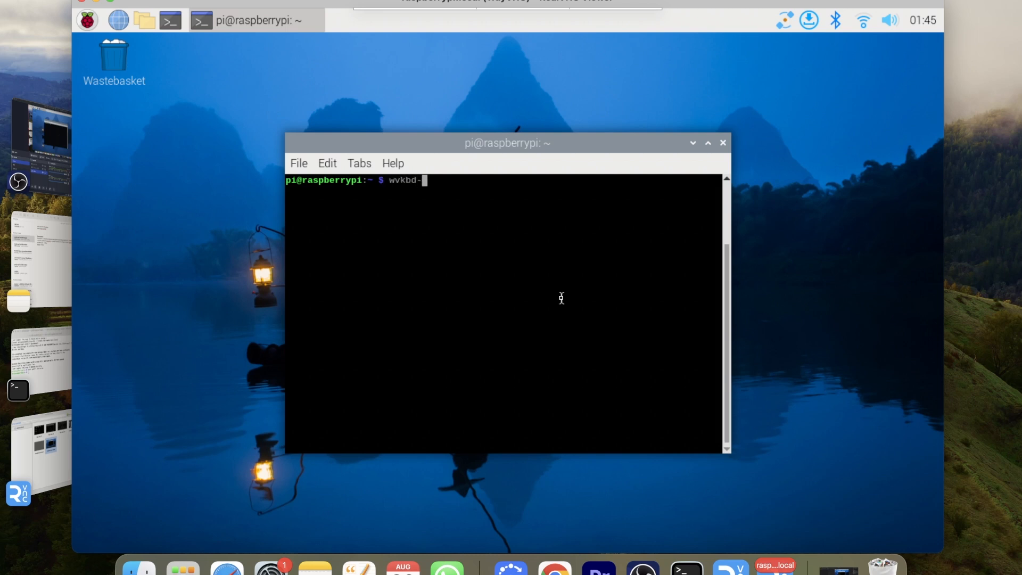
text(mobintl)
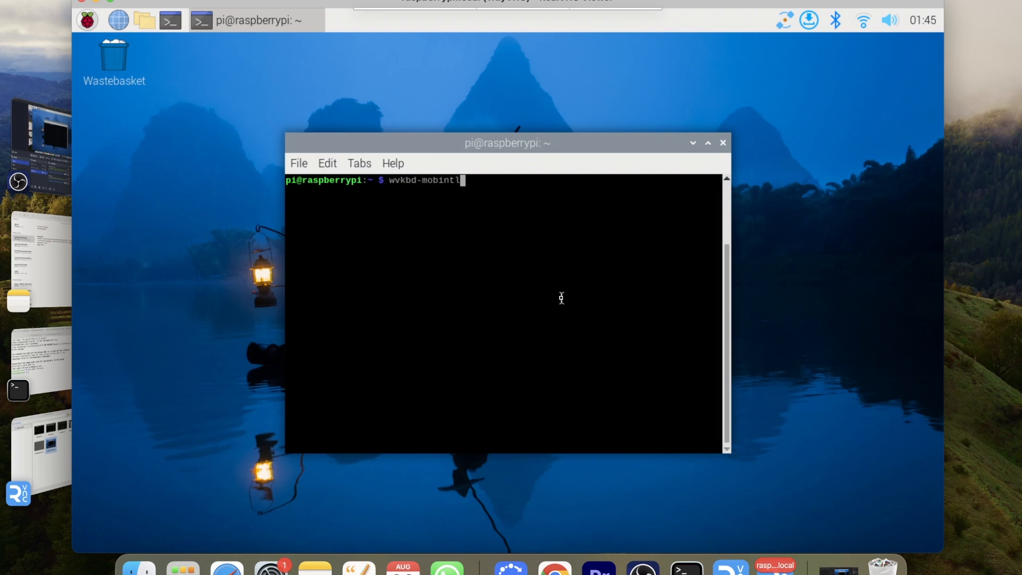
- Run wvkbd-mobintl to show the on-screen keyboard along the bottom of the desktop
key(Return)
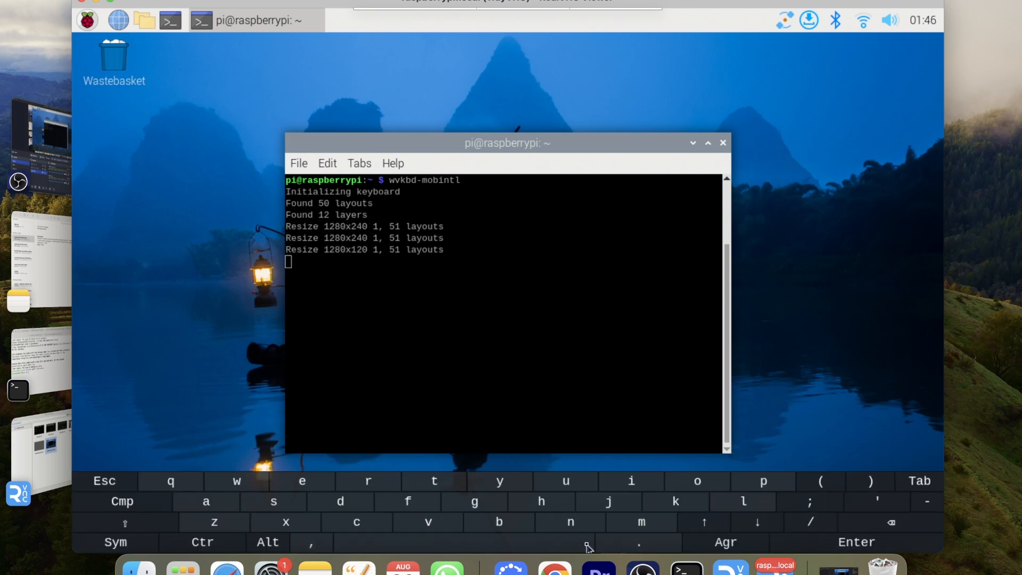
mouse_move(461, 502)
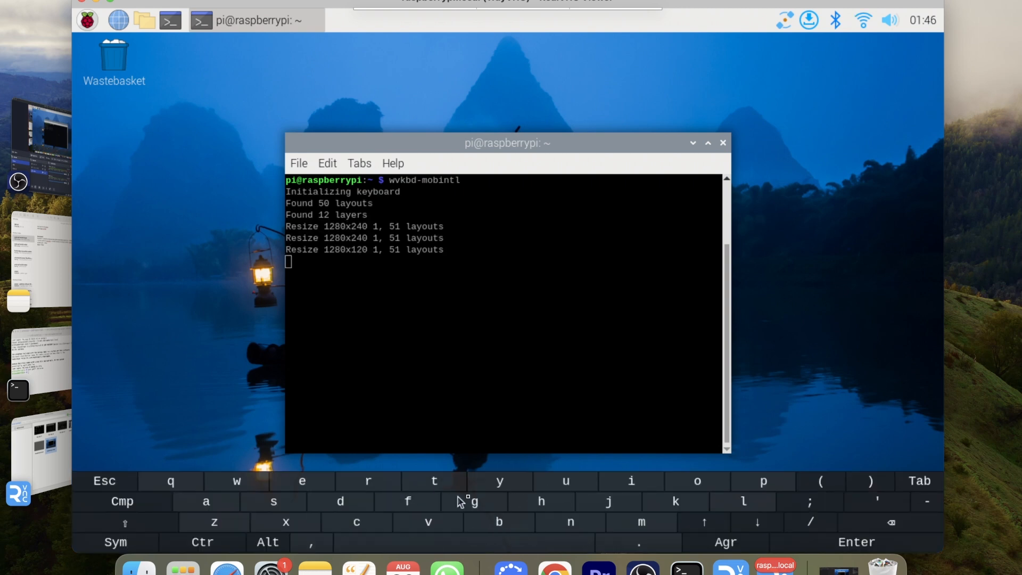
mouse_move(292, 504)
text(scvbtfdv)
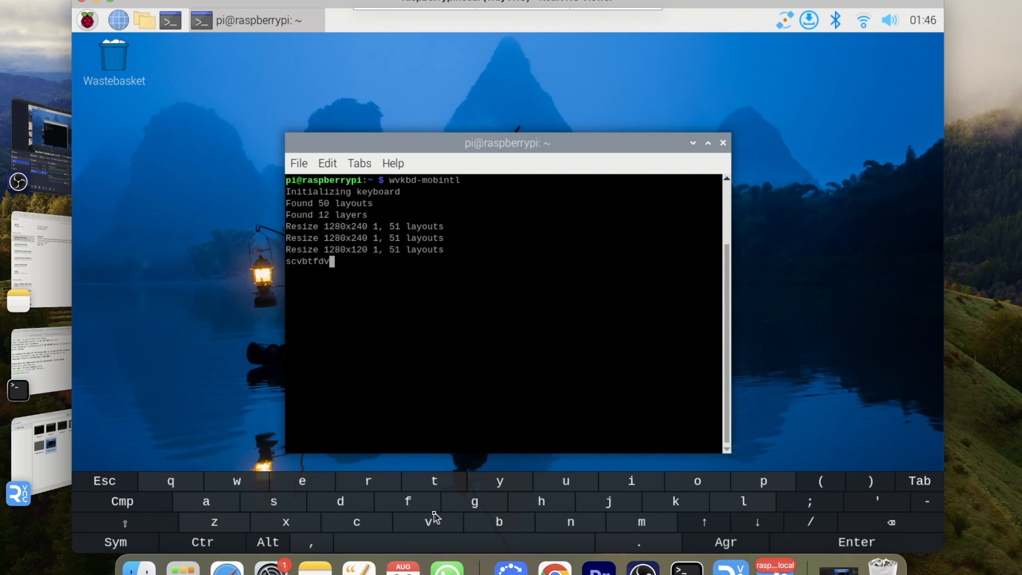
mouse_move(533, 511)
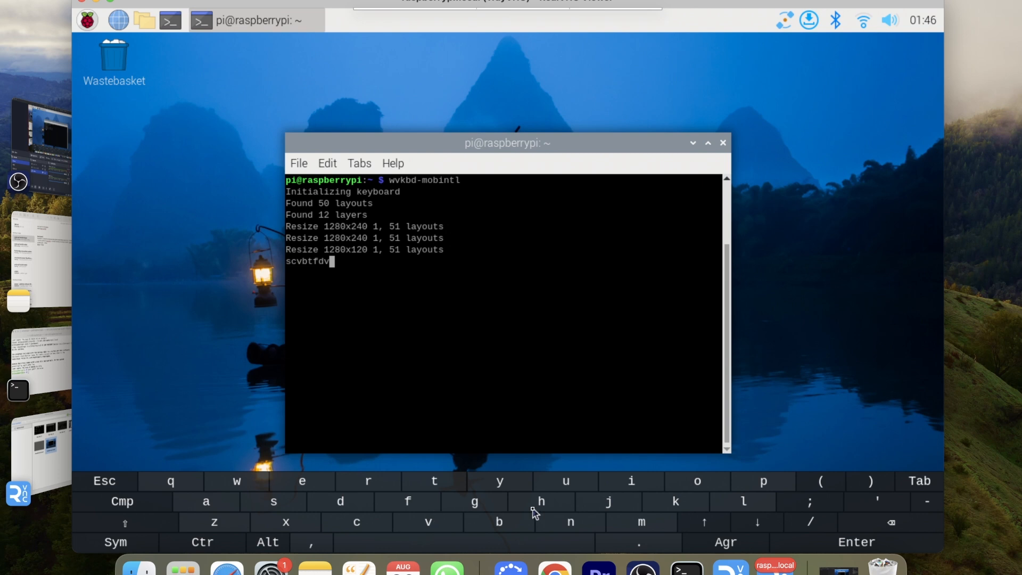
mouse_move(558, 524)
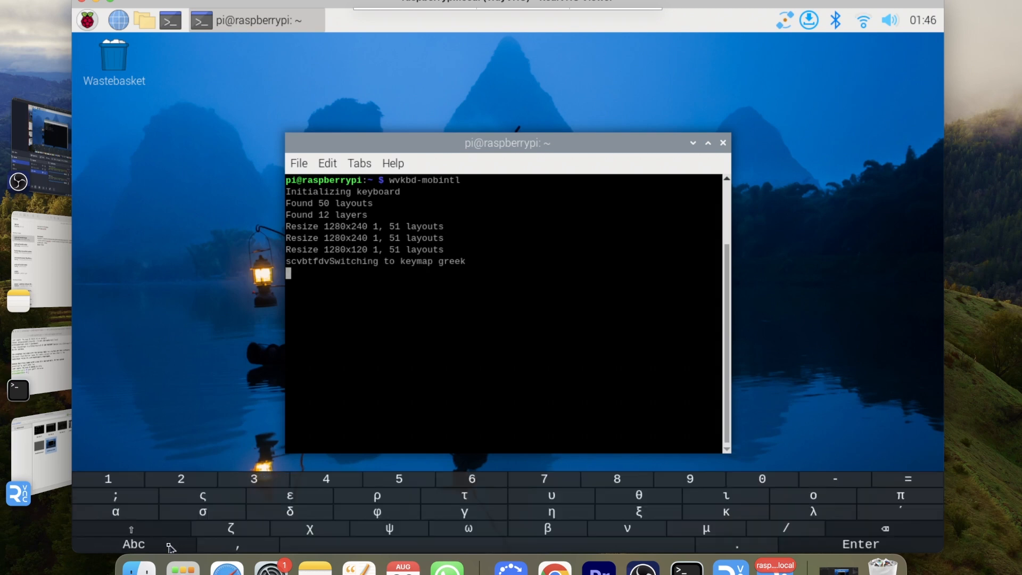
mouse_move(538, 411)
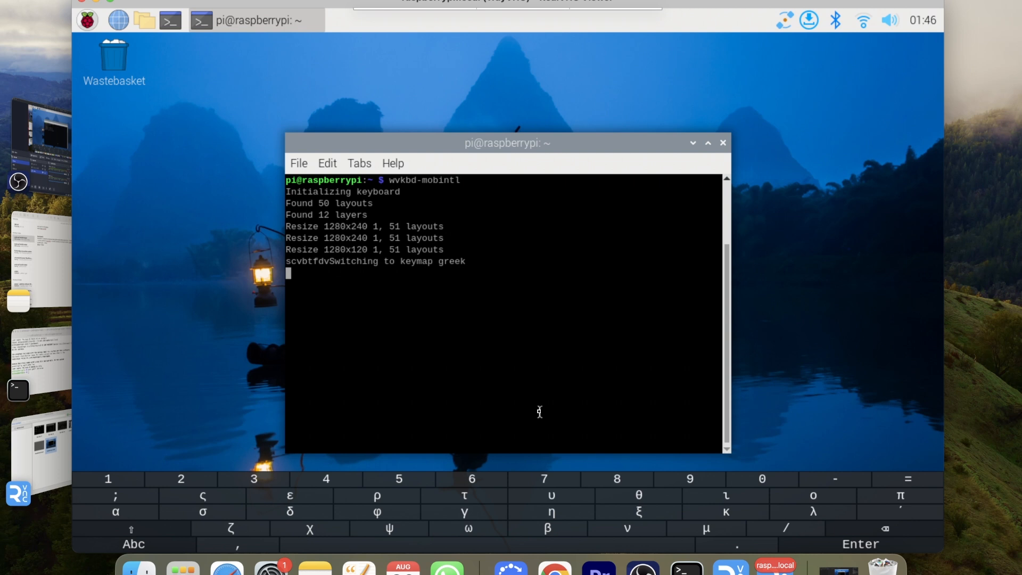
mouse_move(594, 456)
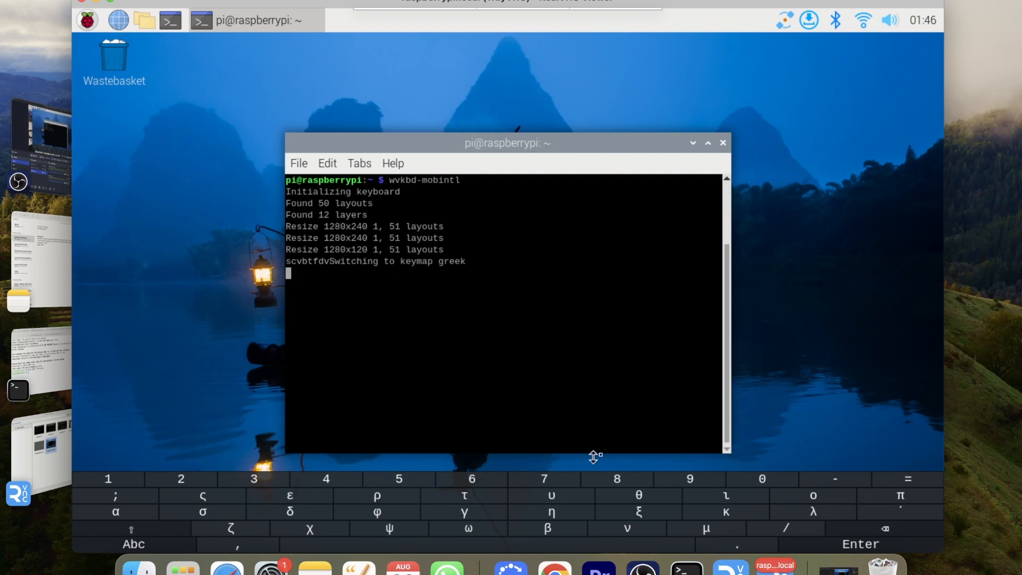
mouse_move(390, 189)
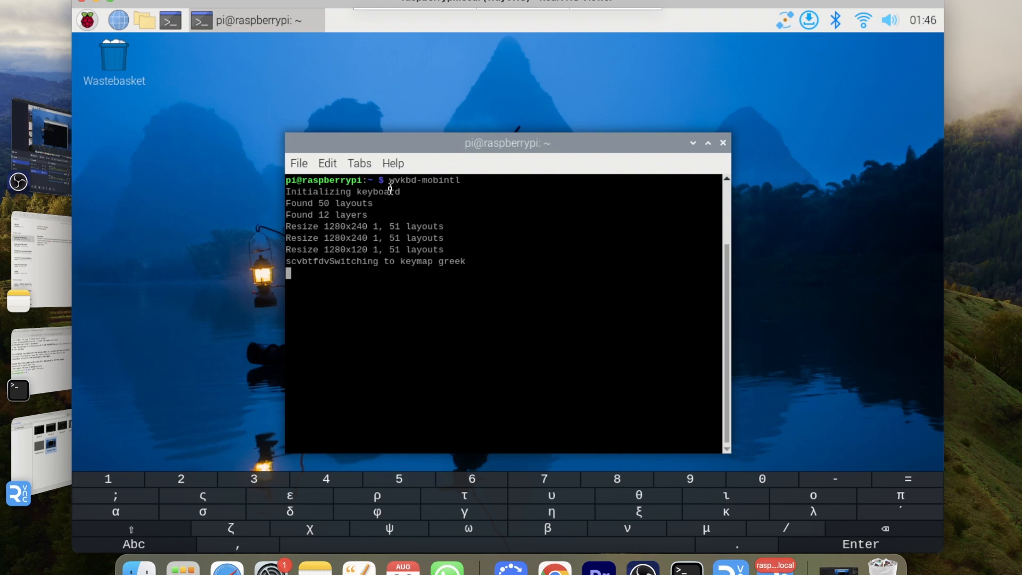
mouse_move(411, 193)
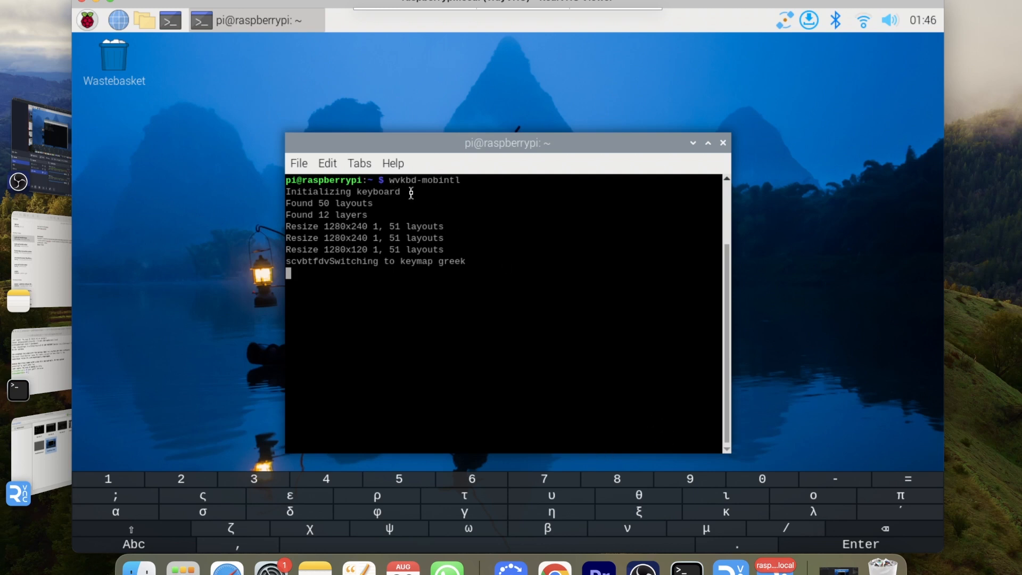
mouse_move(424, 195)
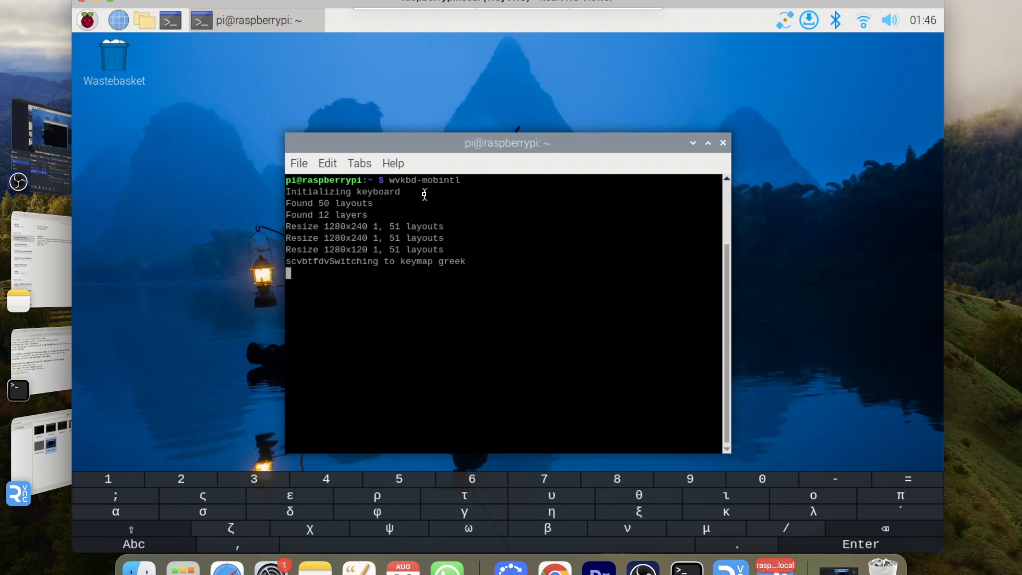
mouse_move(560, 181)
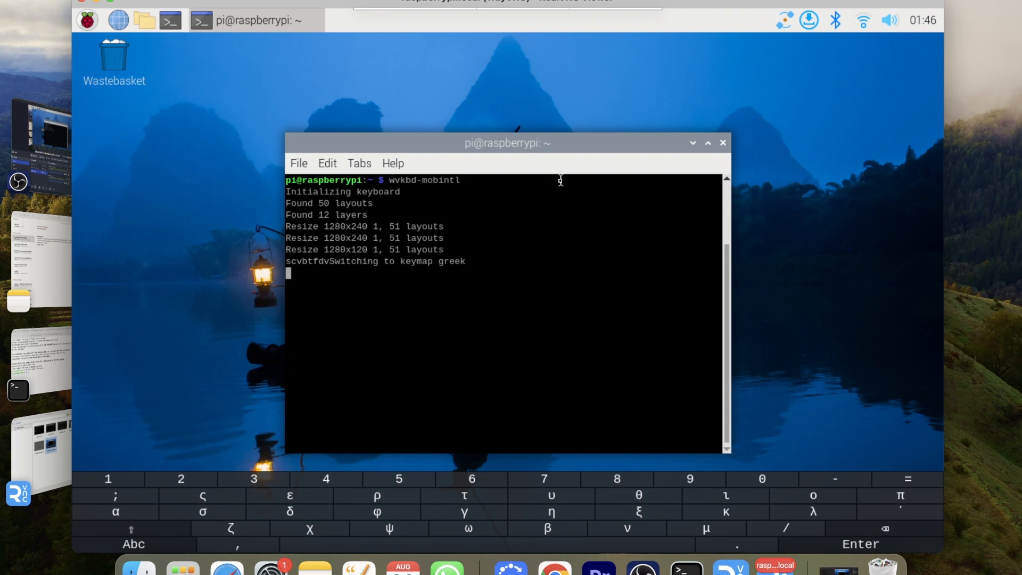
mouse_move(500, 301)
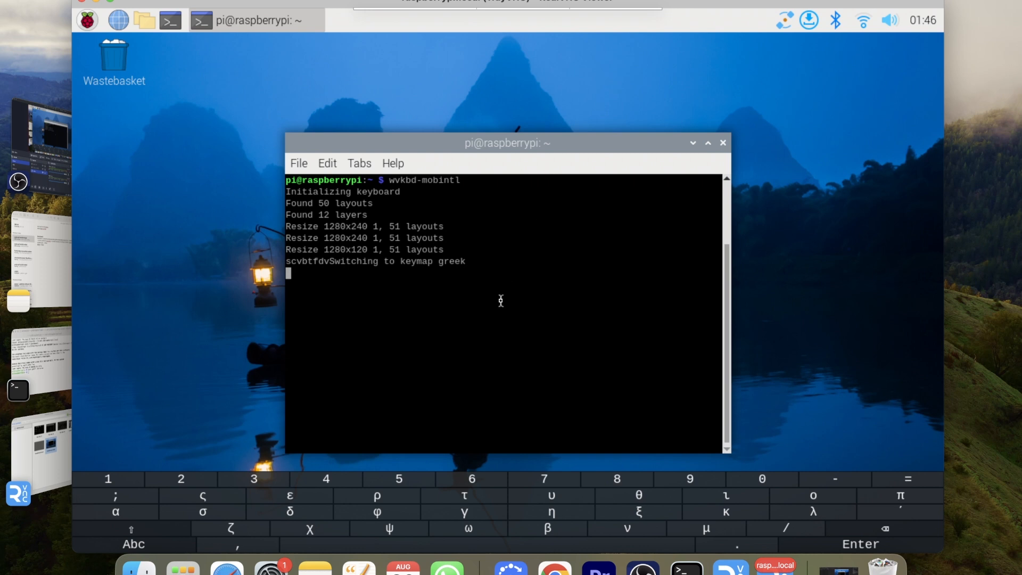
- Stop the running keyboard, move into Desktop, and create keyboardStart.sh in nano
key(ctrl+c)
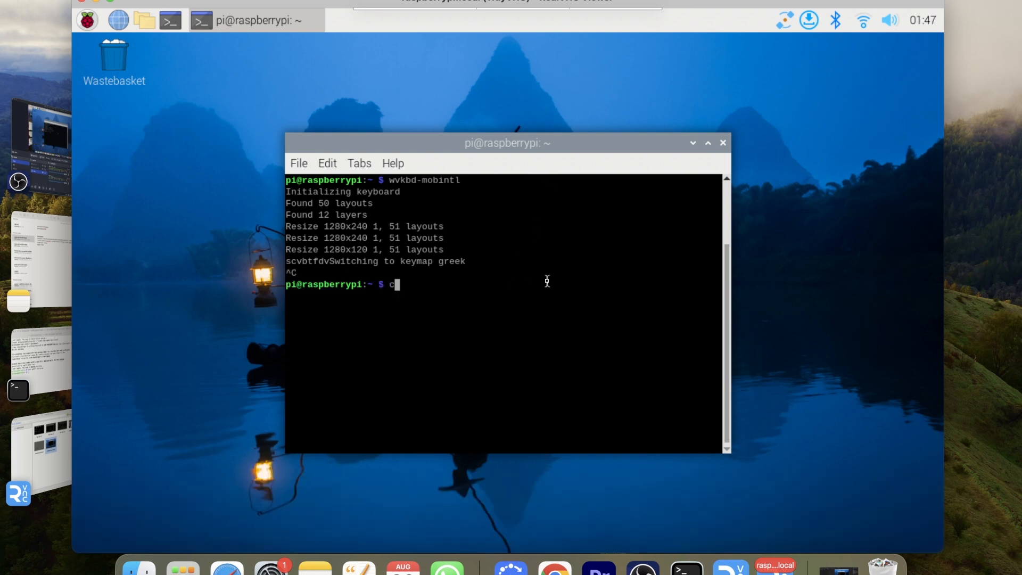
text(cd Desktop/)
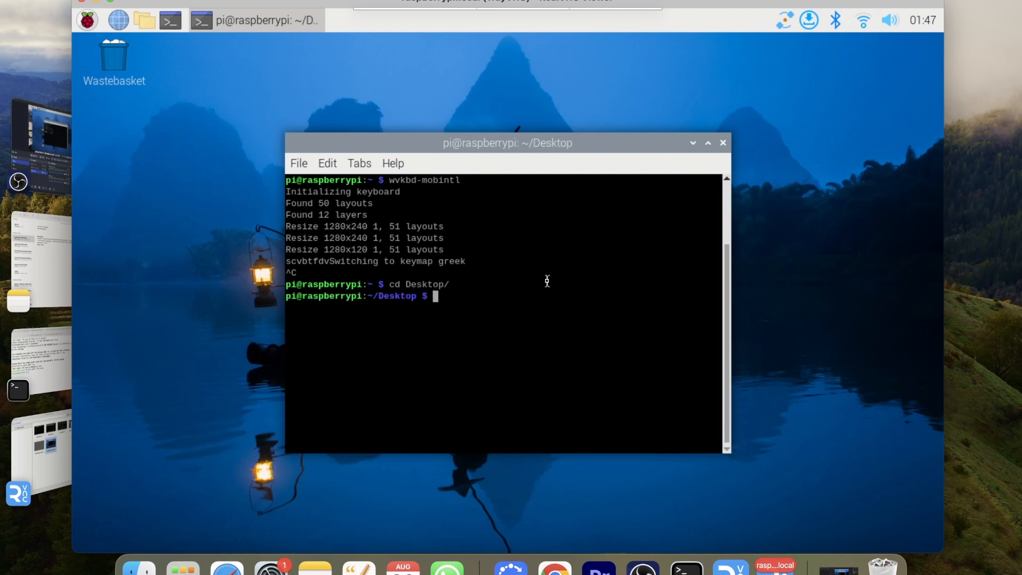
text(nano)
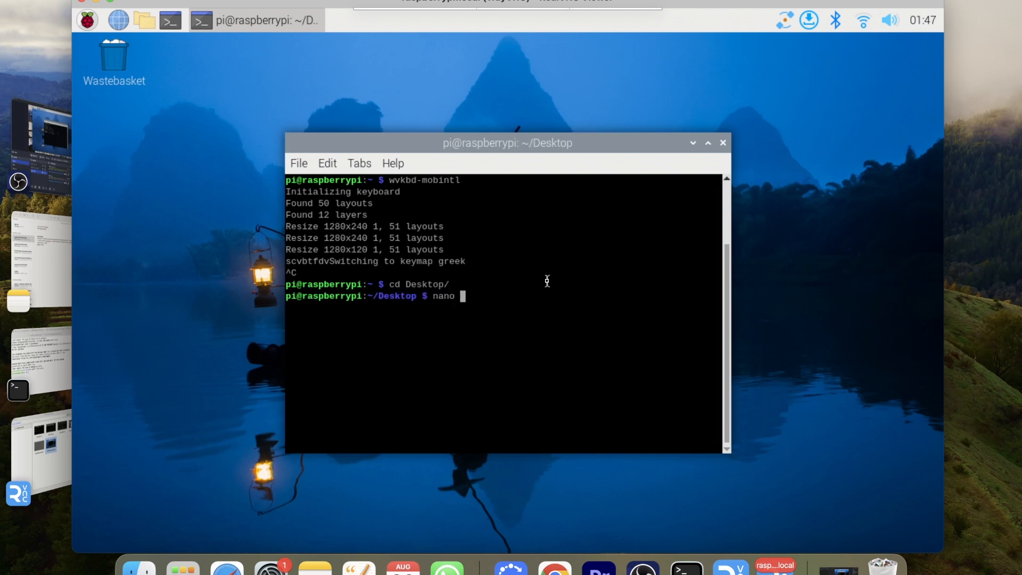
text(key)
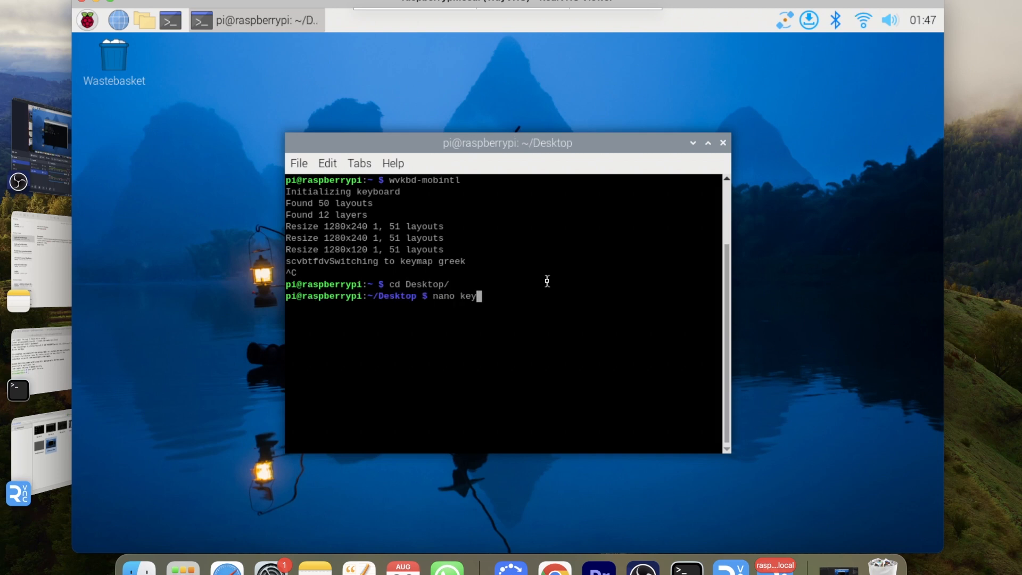
text(boardS)
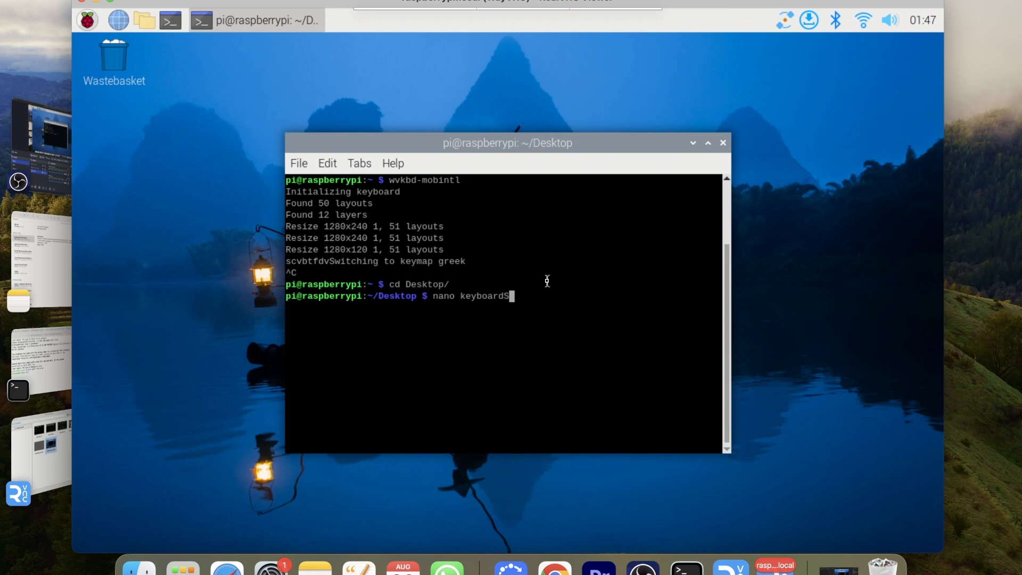
text(taaaaaaaa)
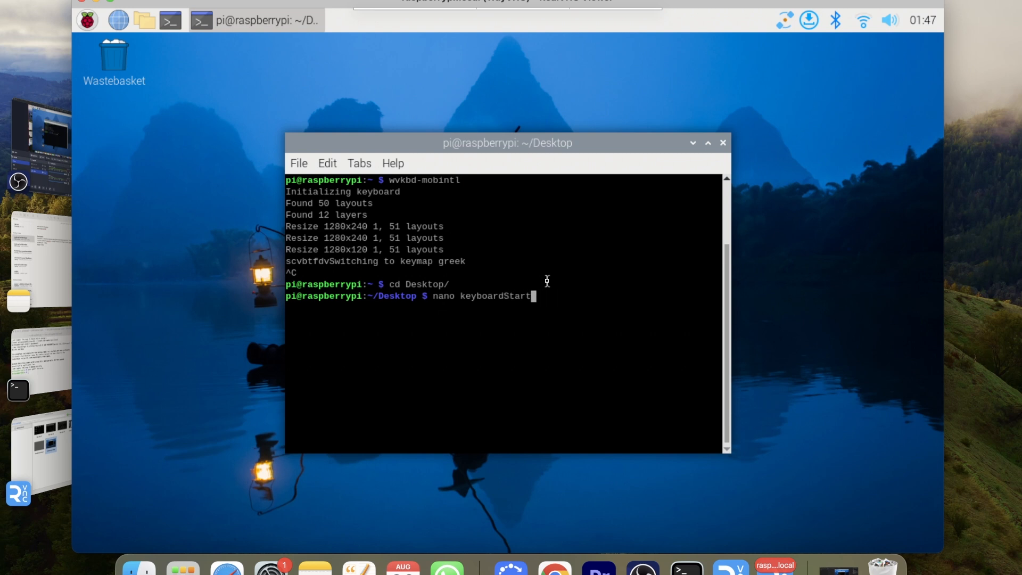
text(.sh)
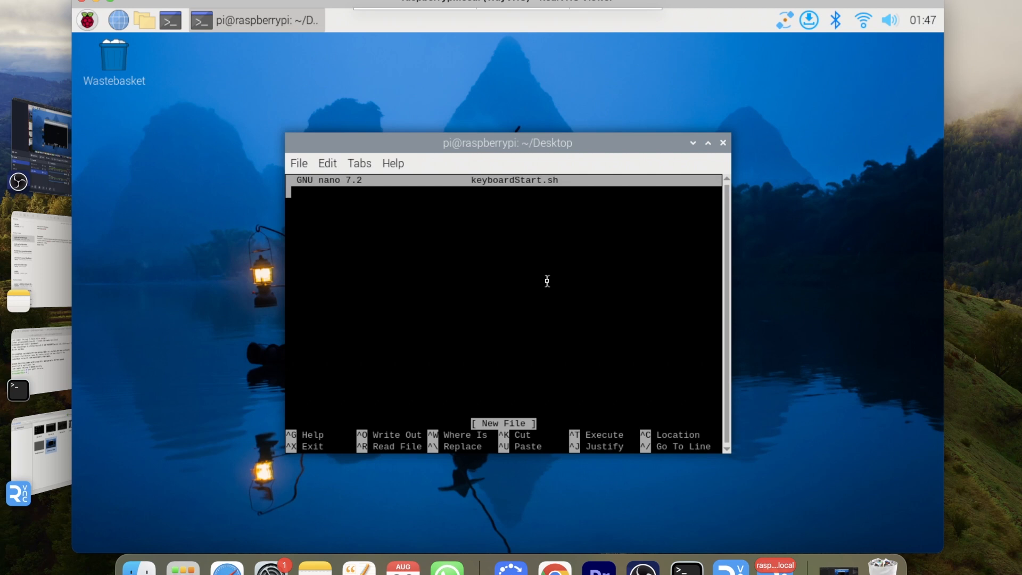
- Write 'wvkbd-mobintl' into keyboardStart.sh, then save and exit nano
text(wvkbd)
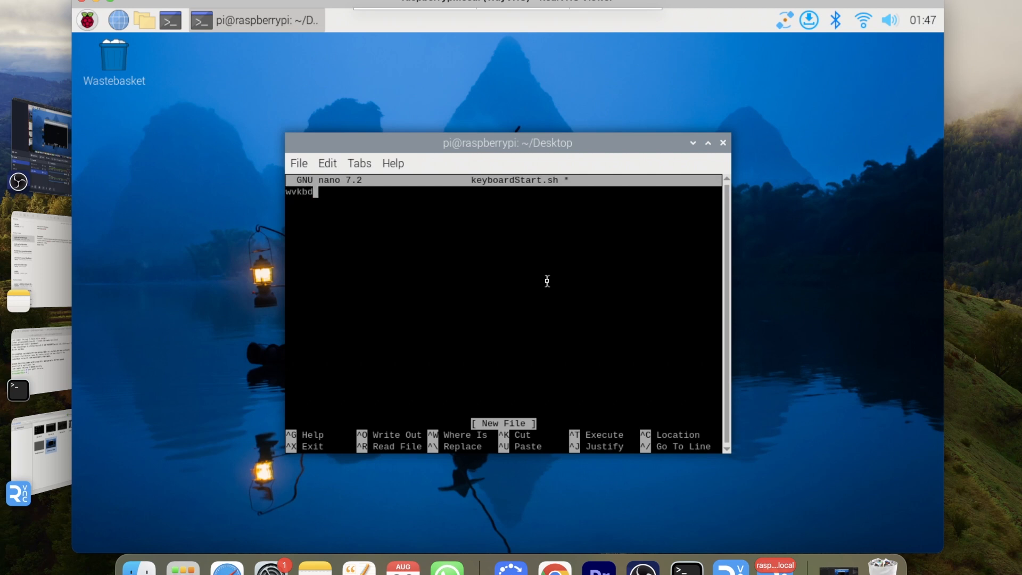
text(-m)
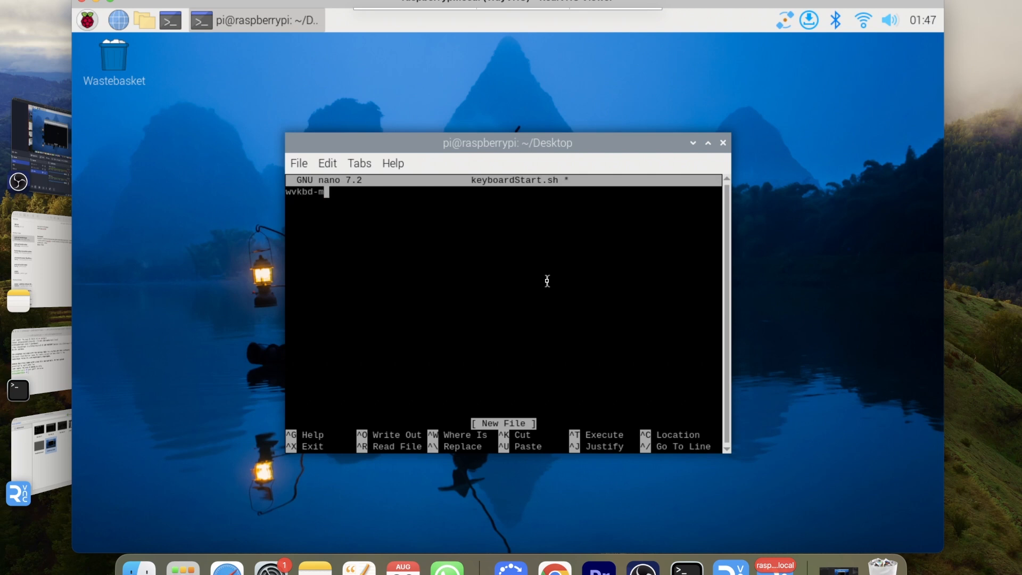
text(obintl)
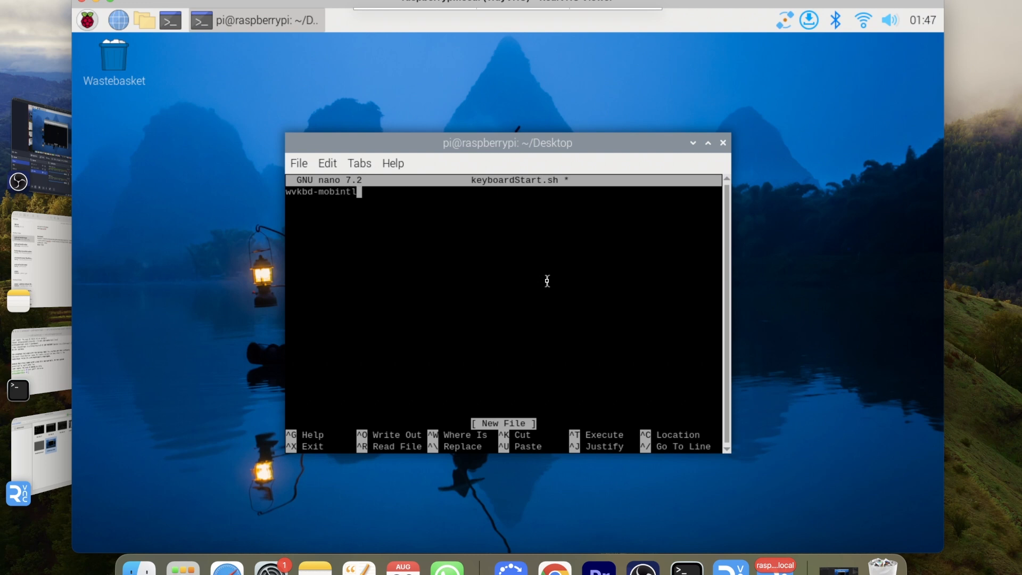
key(ctrl+x)
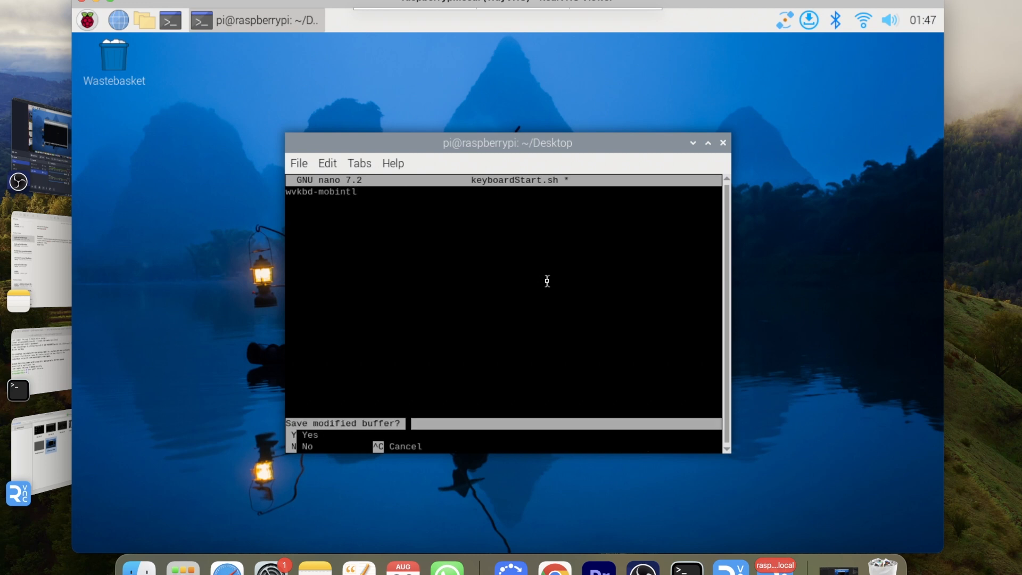
key(n)
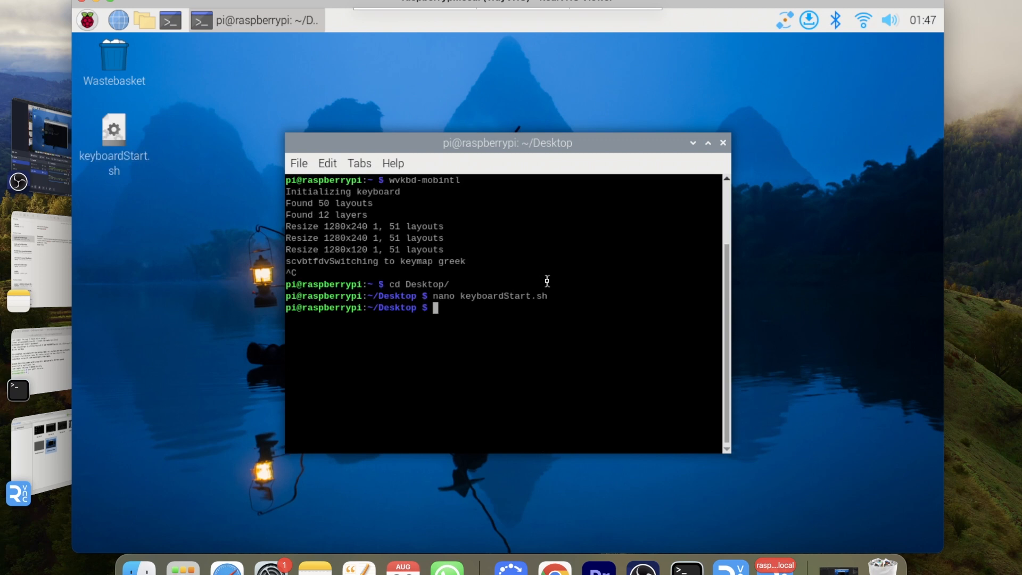
mouse_move(181, 143)
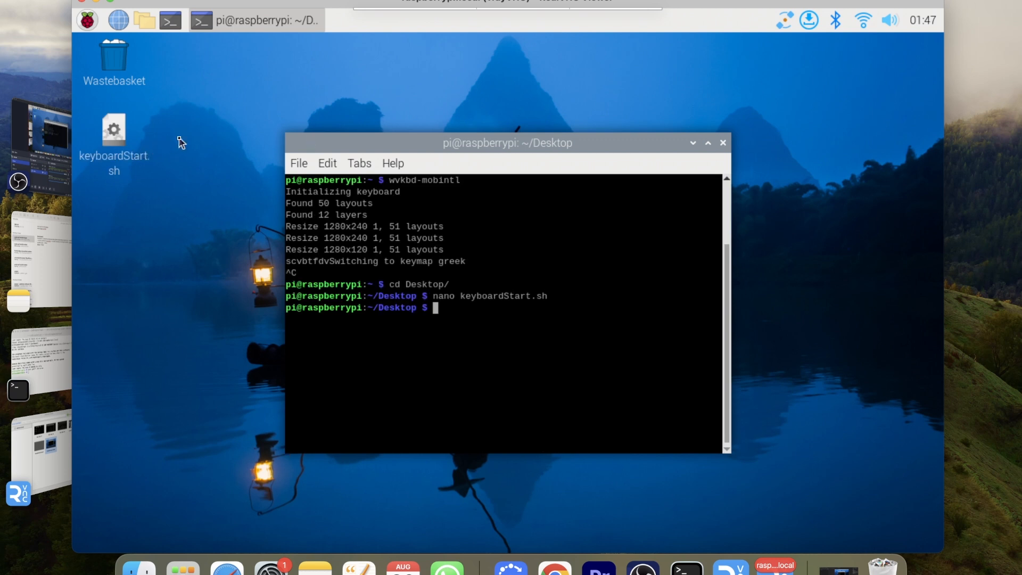
- Make keyboardStart.sh executable with chmod +x and begin a ./ command
text(chmod +x)
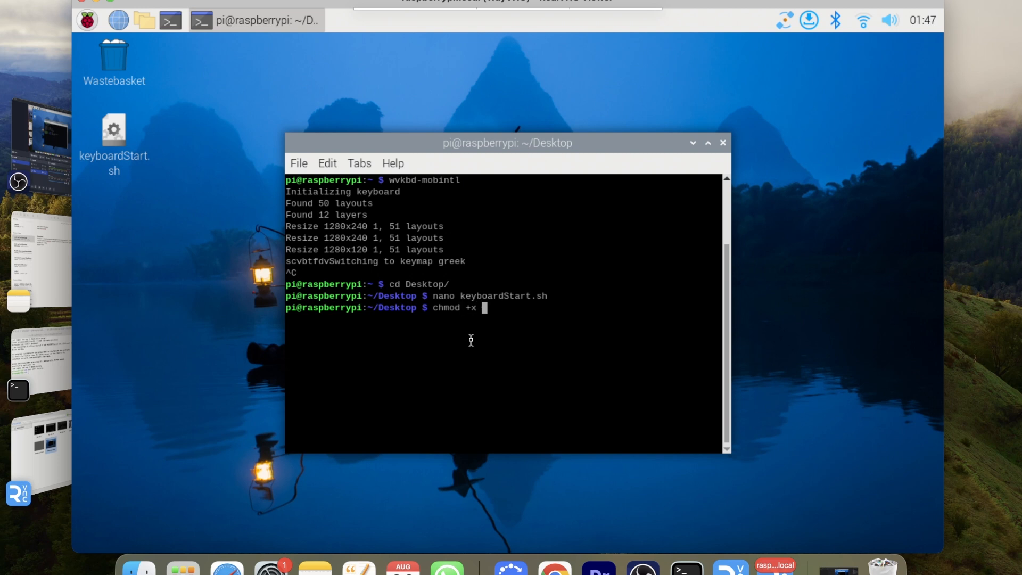
text(keyboardStart.sh)
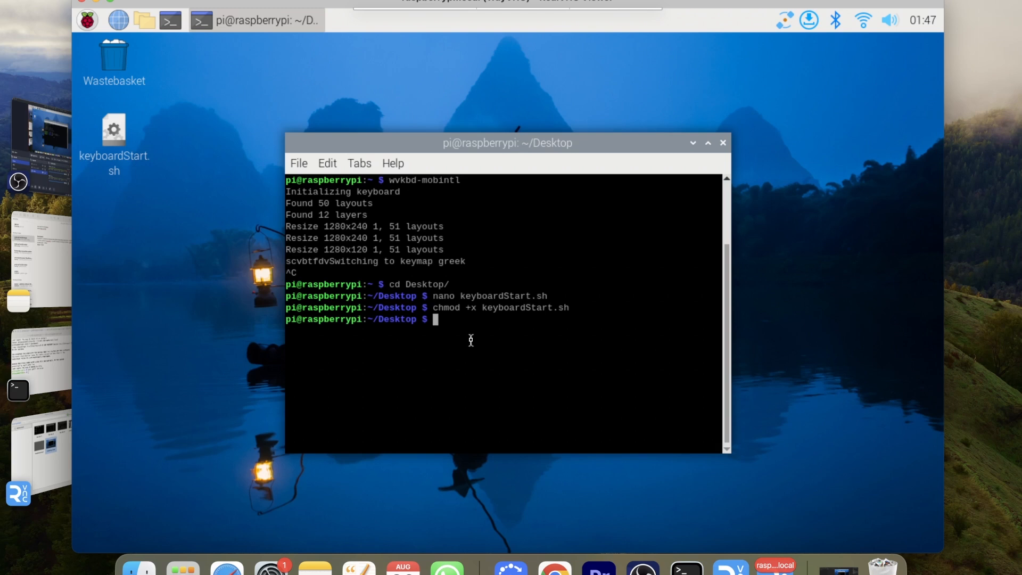
text(./)
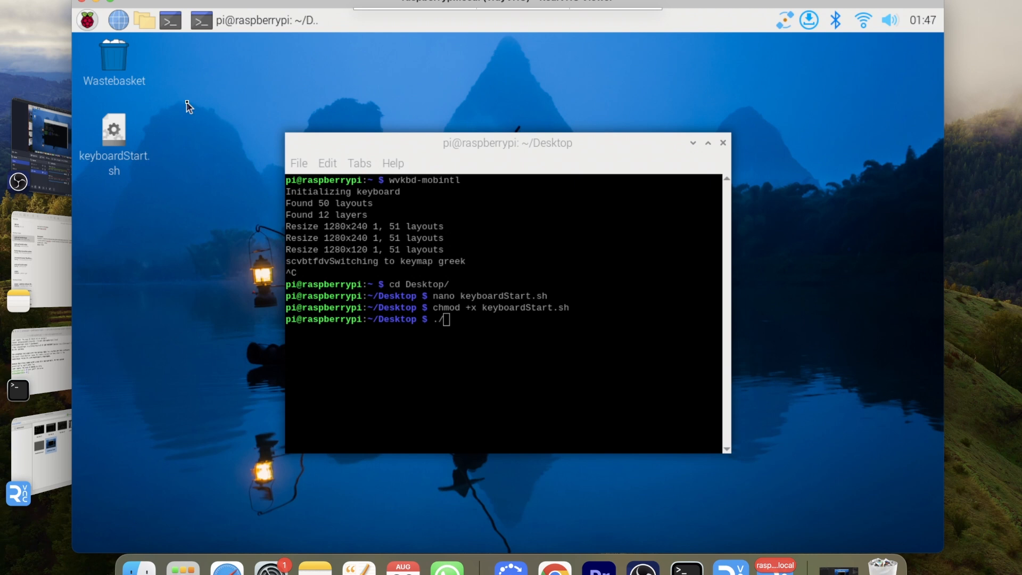
mouse_move(118, 143)
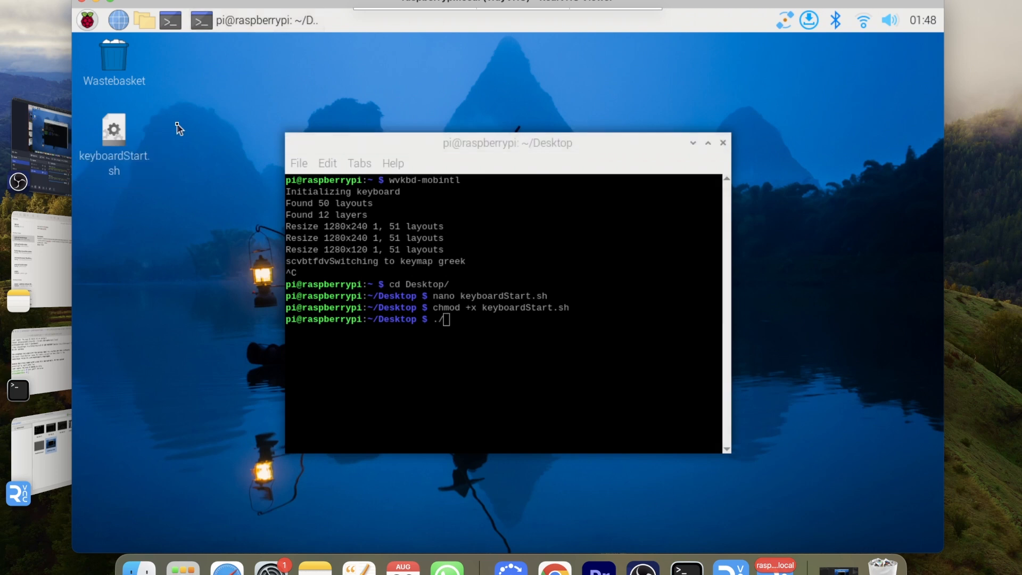
mouse_move(163, 42)
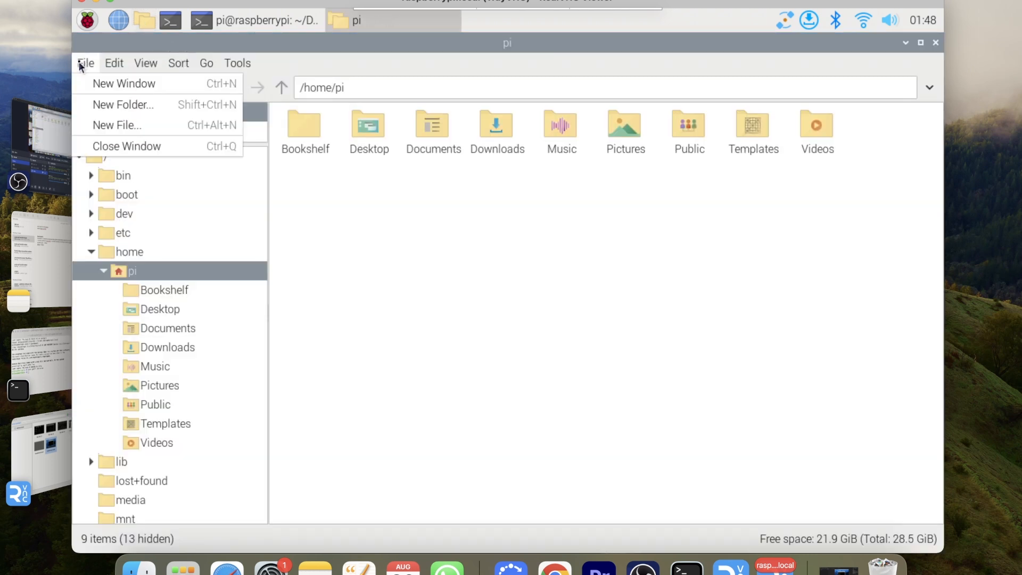
- Enable 'Open files with single click' in File Manager Preferences, then close the windows
click(113, 63)
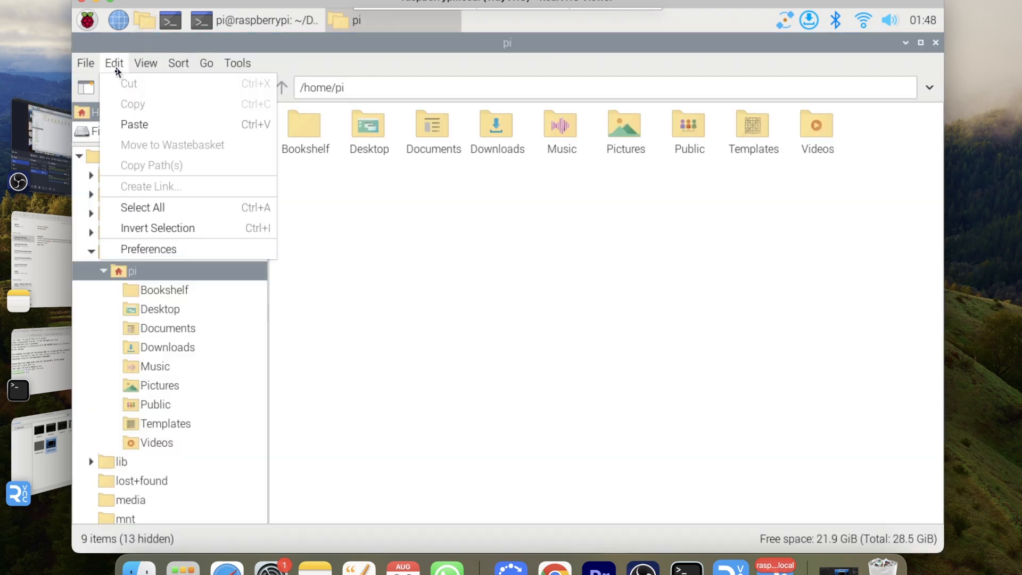
click(148, 249)
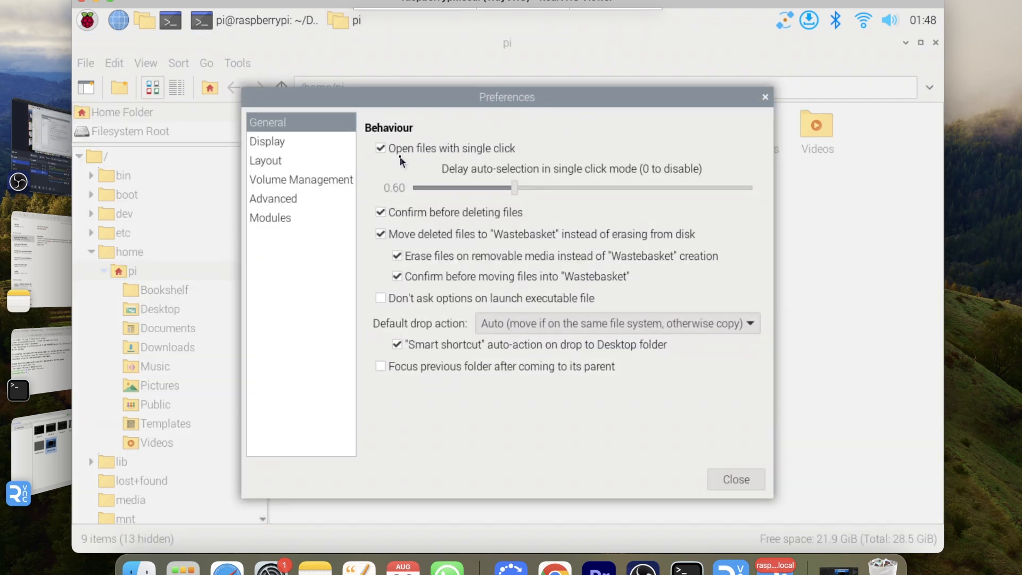
mouse_move(502, 153)
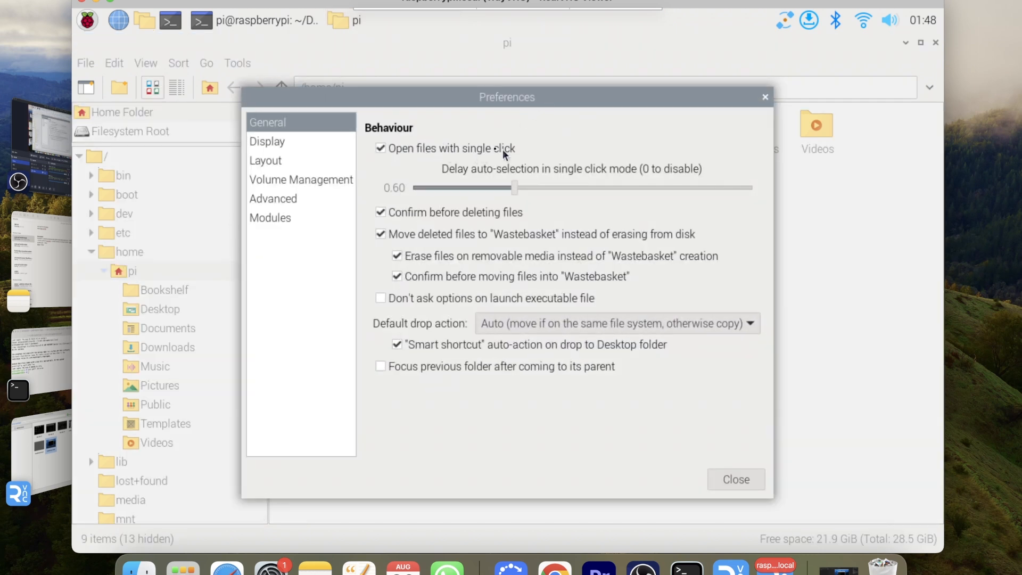
click(736, 479)
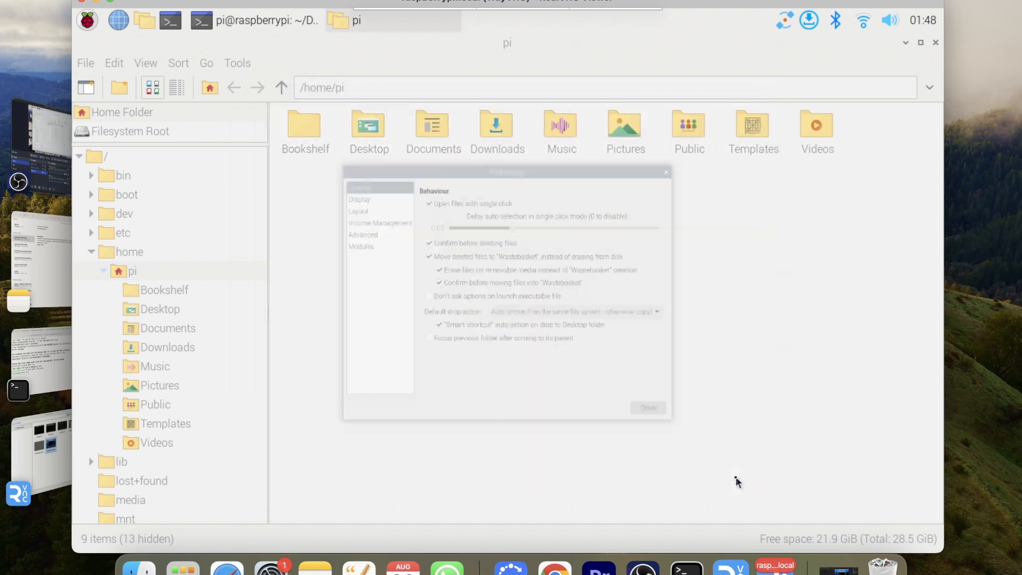
click(647, 407)
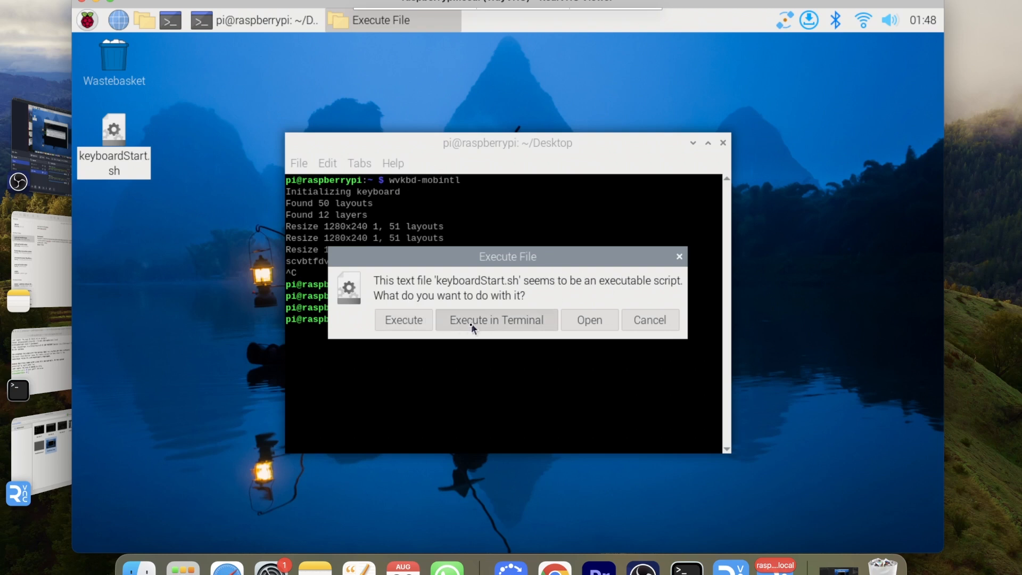
mouse_move(455, 321)
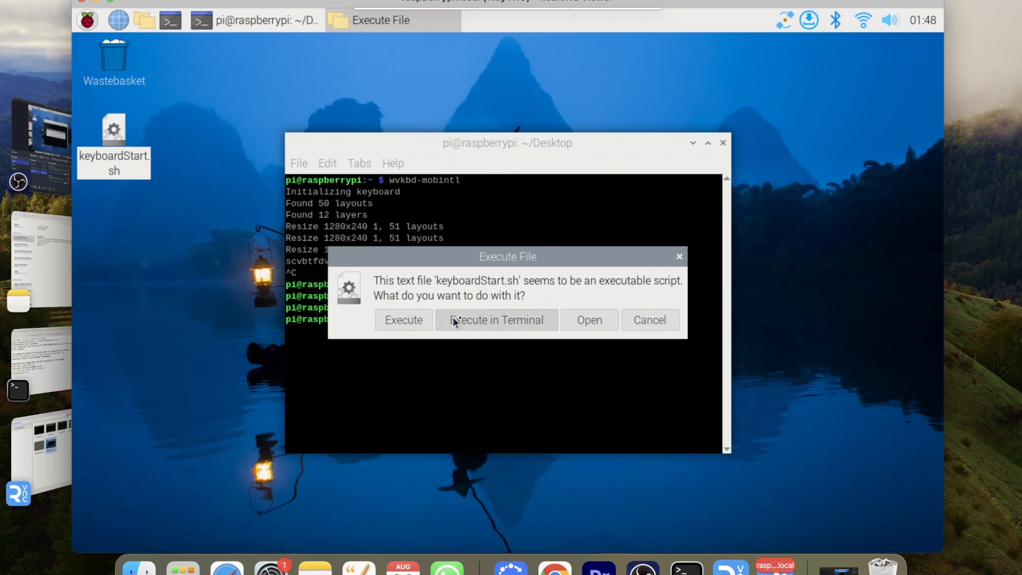
- Execute keyboardStart.sh in a terminal to show the keyboard, then close that terminal window
click(497, 319)
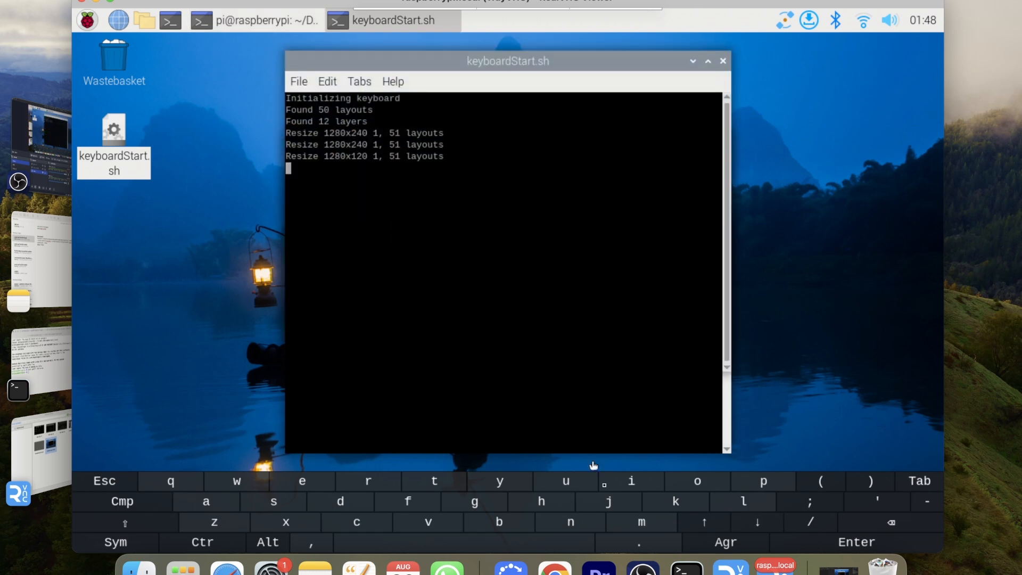
mouse_move(693, 62)
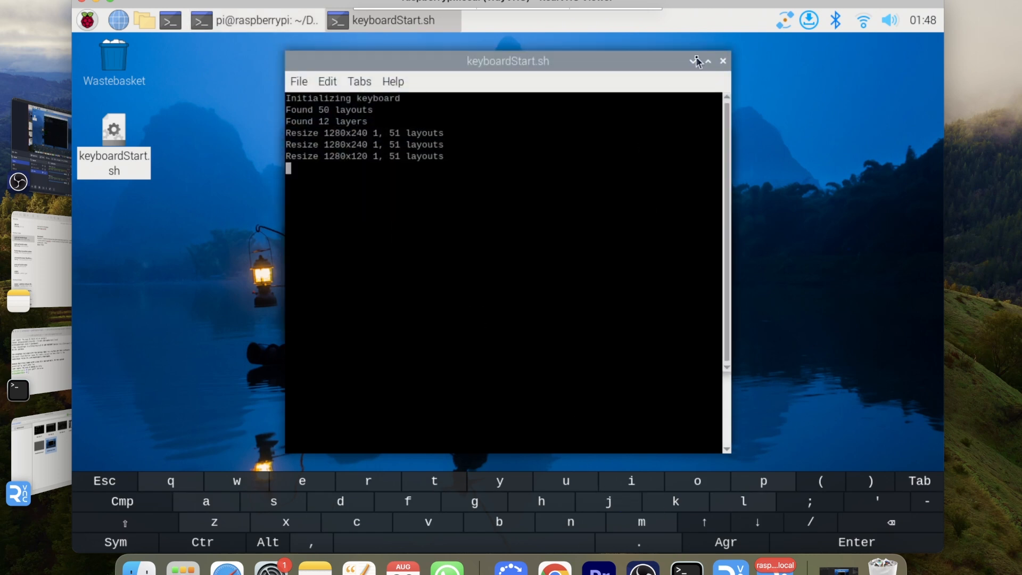
click(694, 61)
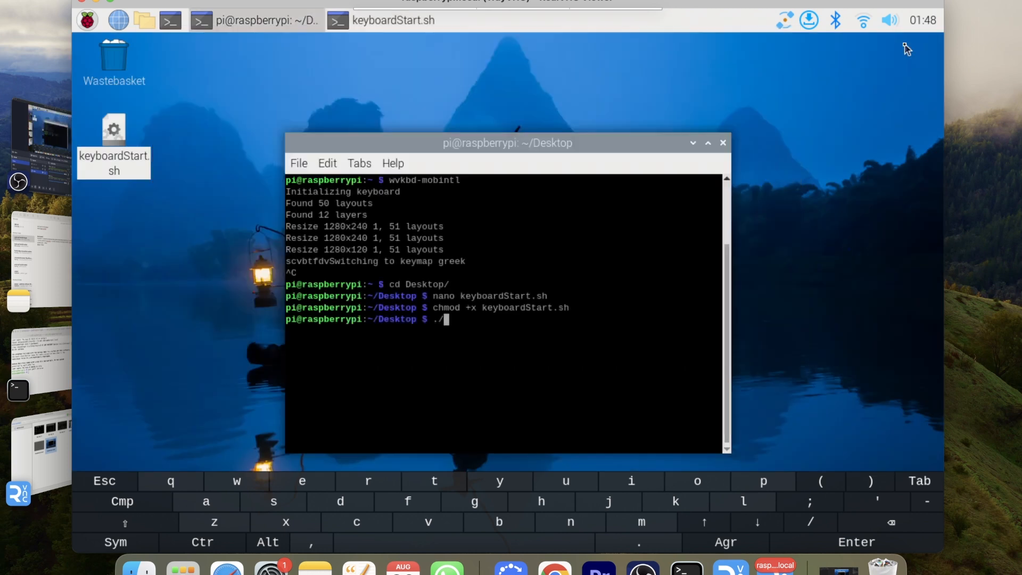
mouse_move(481, 109)
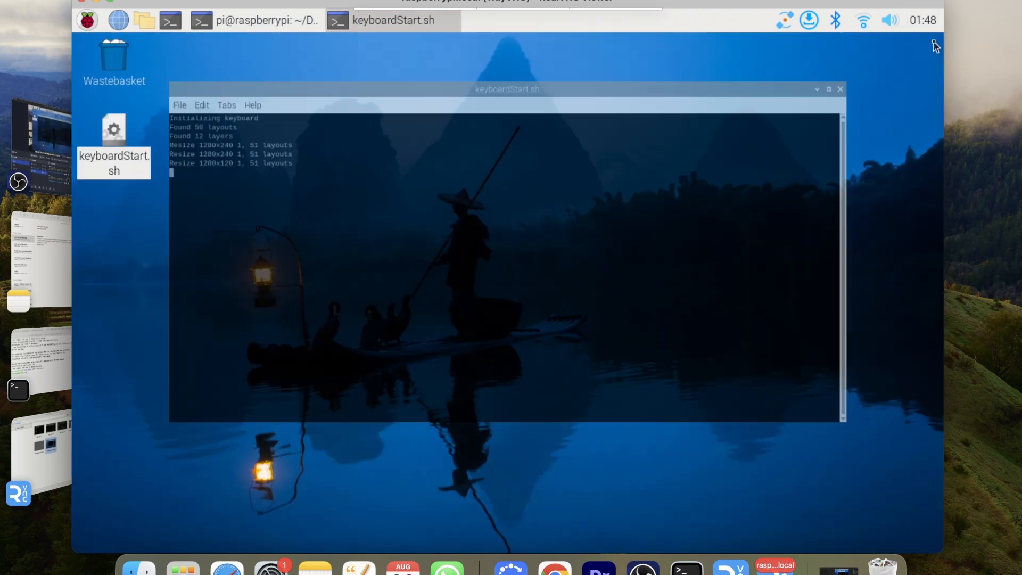
click(840, 89)
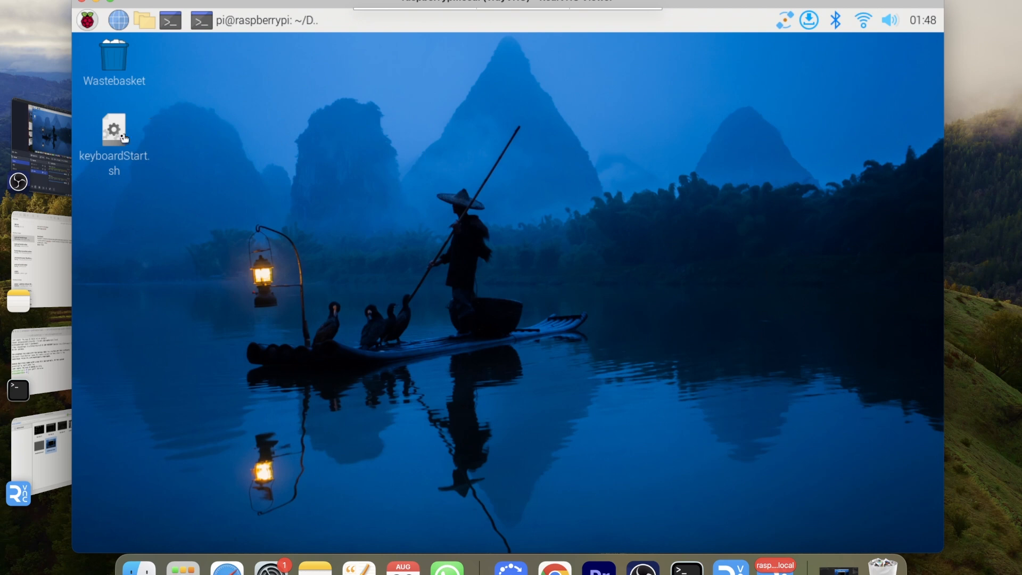
- Double-click keyboardStart.sh and choose Execute to run it without a terminal
double_click(114, 128)
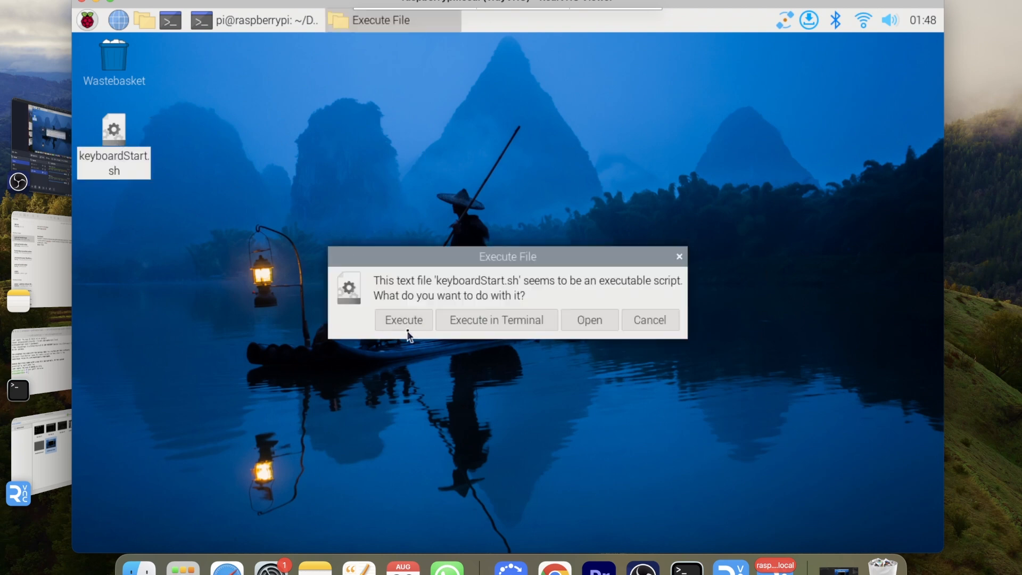
click(403, 320)
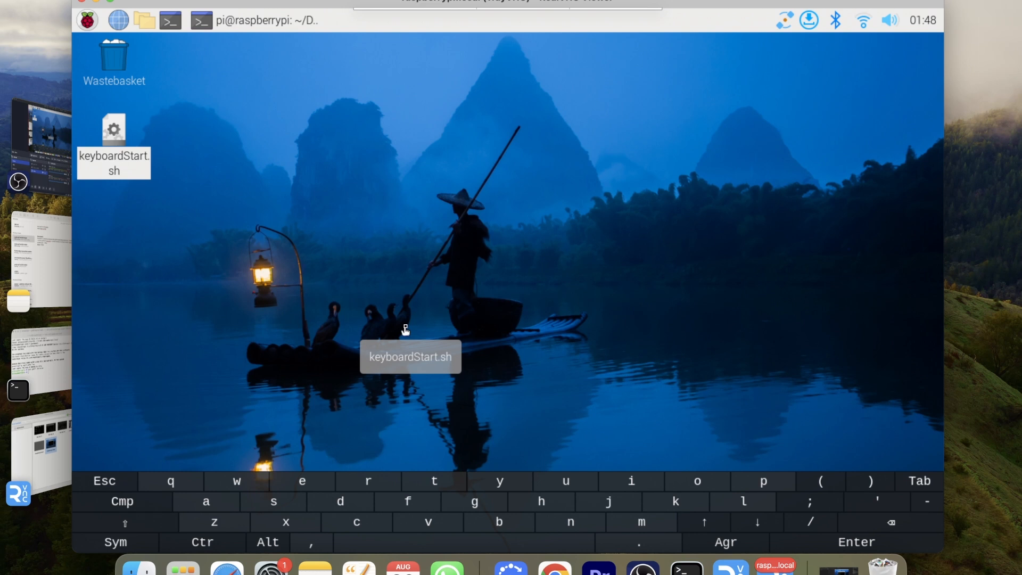
mouse_move(524, 180)
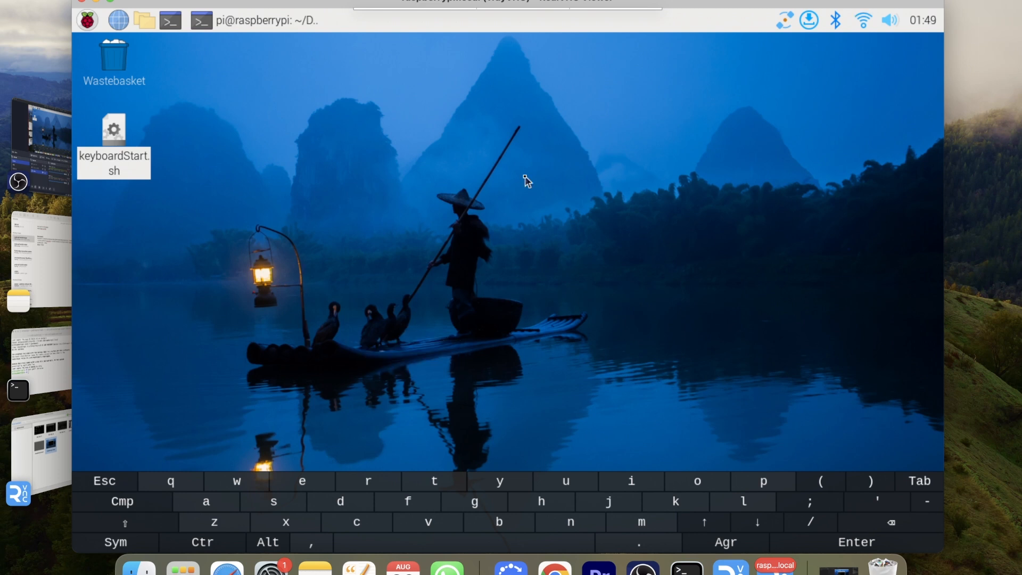
mouse_move(287, 15)
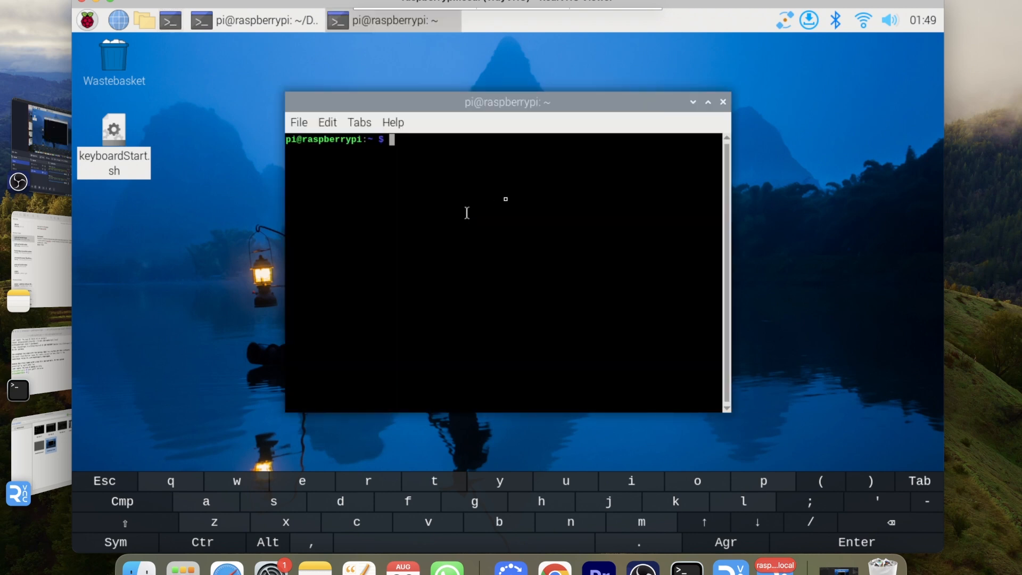
- Stop the keyboard with 'sudo pkill wvkbd-mobintl', then start typing a nano command
text(sudo p)
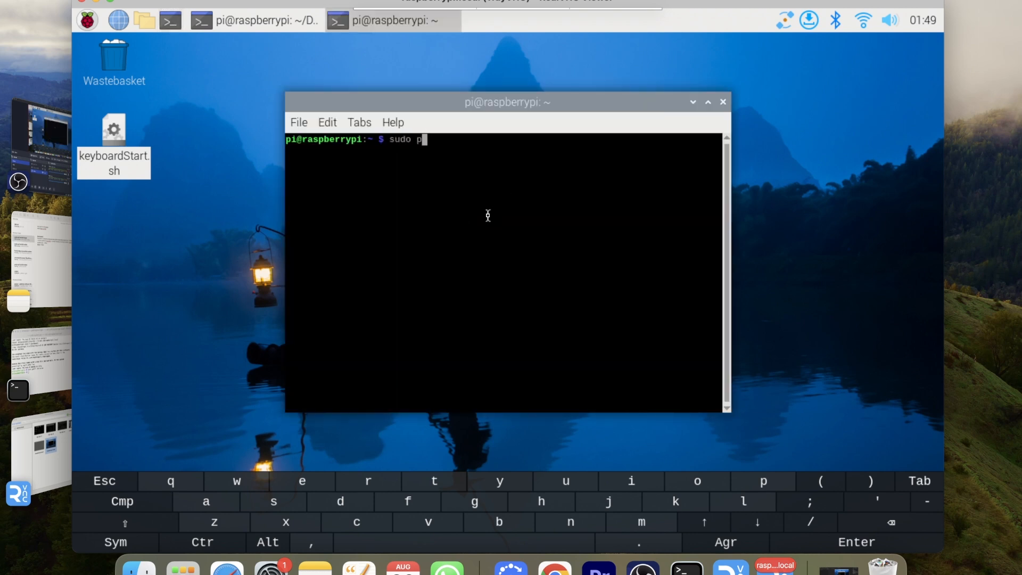
text(kil)
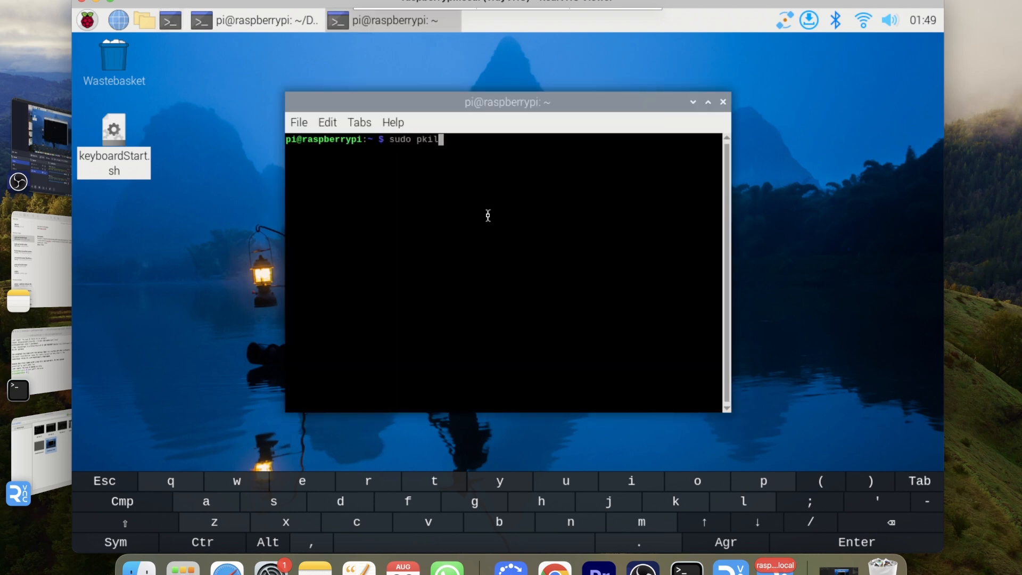
text(l wvkbd)
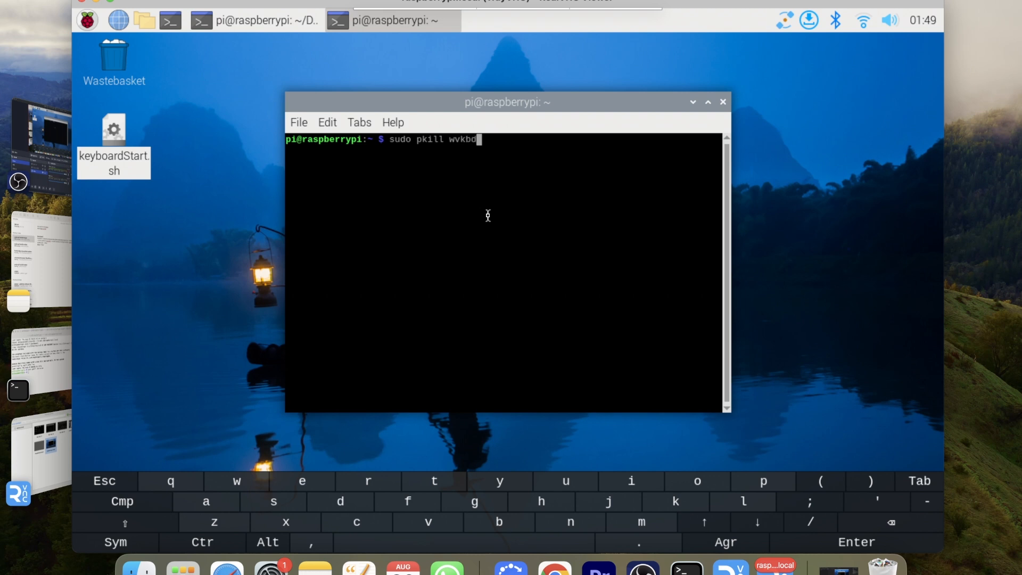
text(-mobintl)
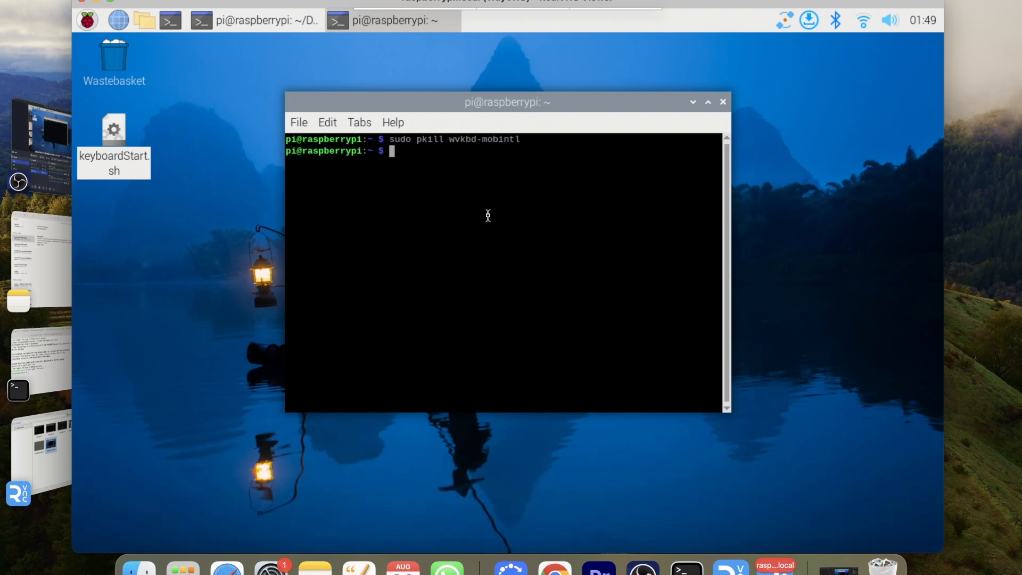
text(nano keyb)
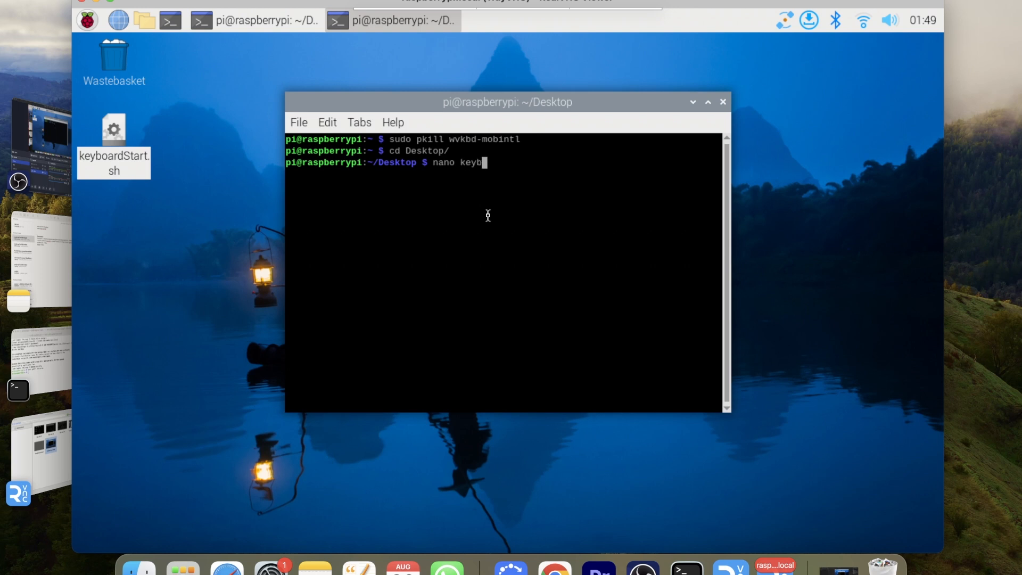
- Create keyboardOff.sh containing 'sudo pkill wvkbd-mobintl', then save and exit nano
text(oardOff)
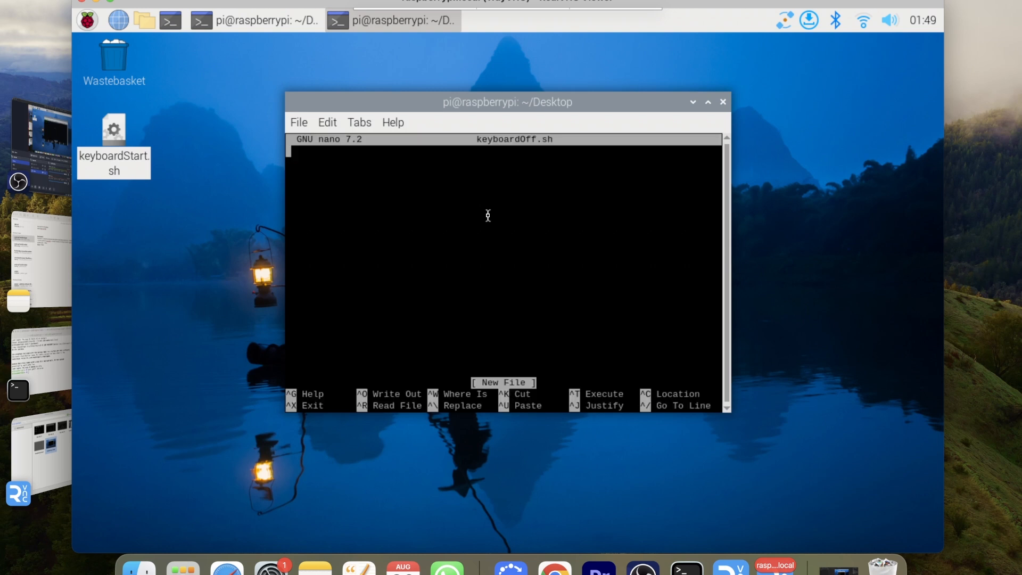
text(sudo)
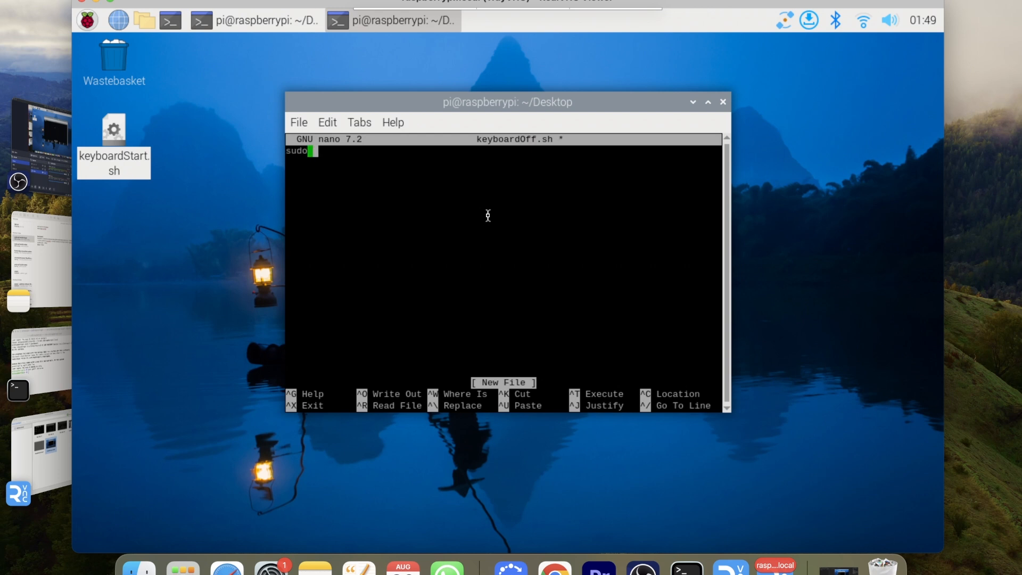
text(pkill)
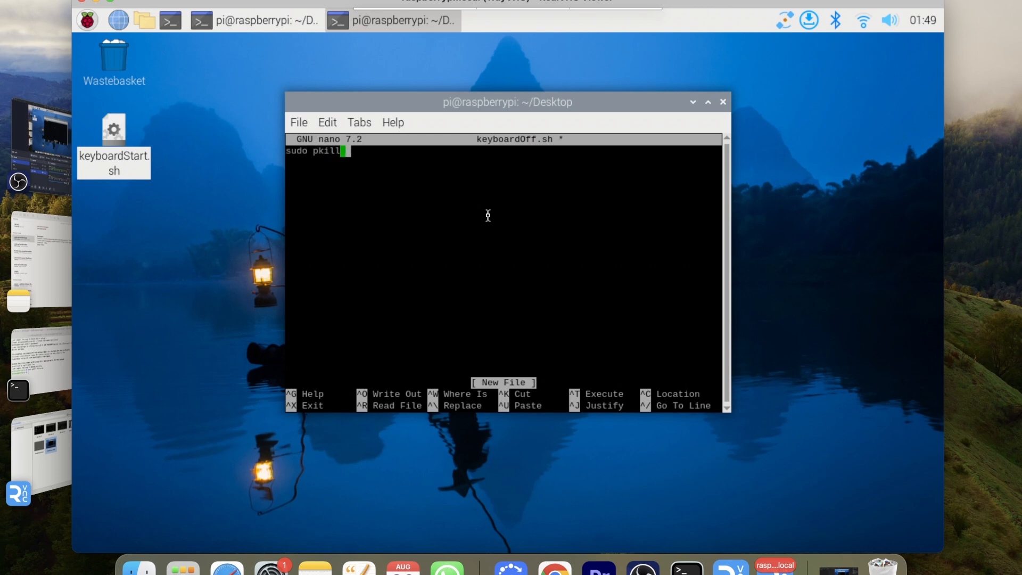
text(wv)
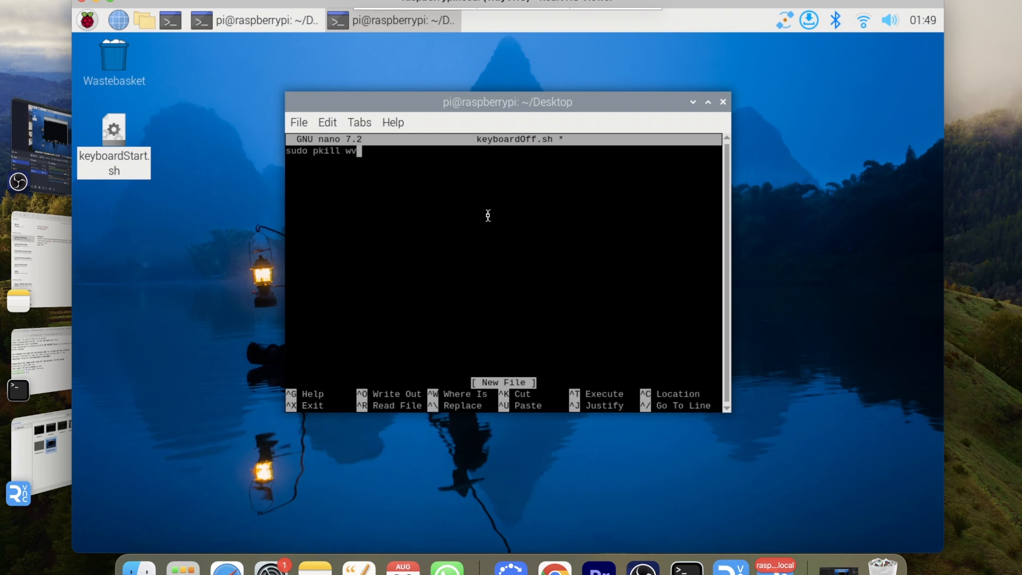
text(kbd)
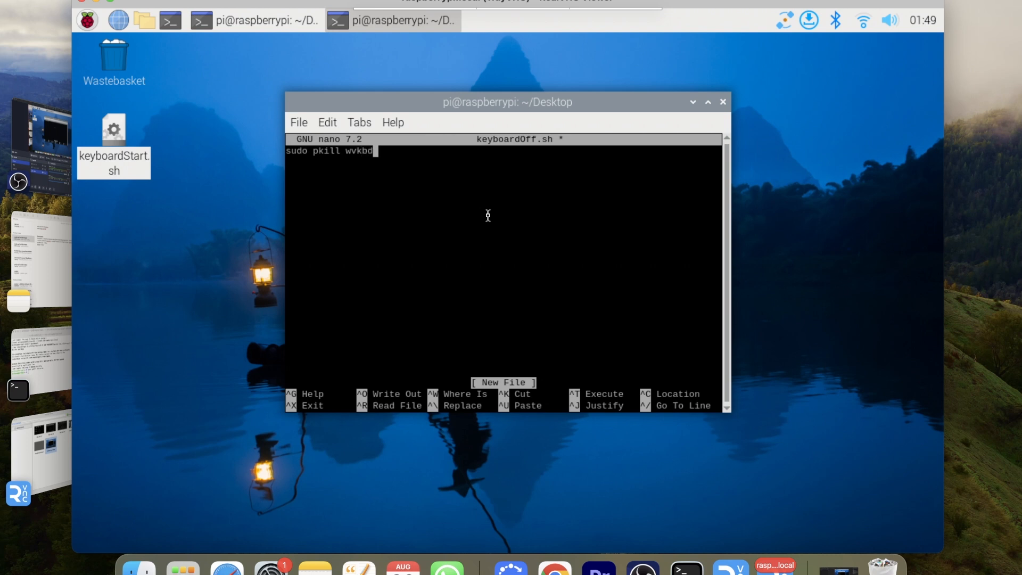
text(-mobintl)
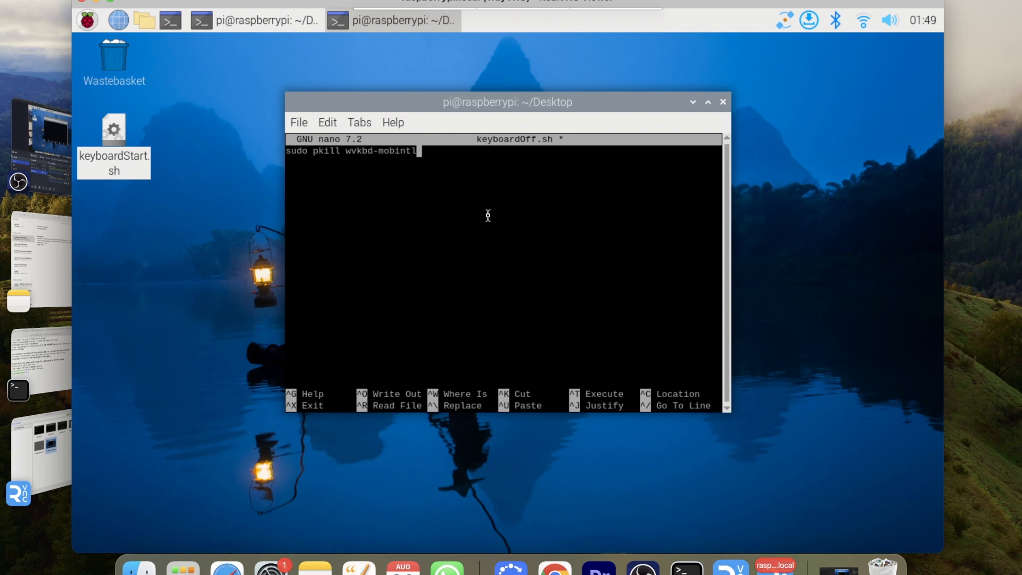
key(ctrl+x)
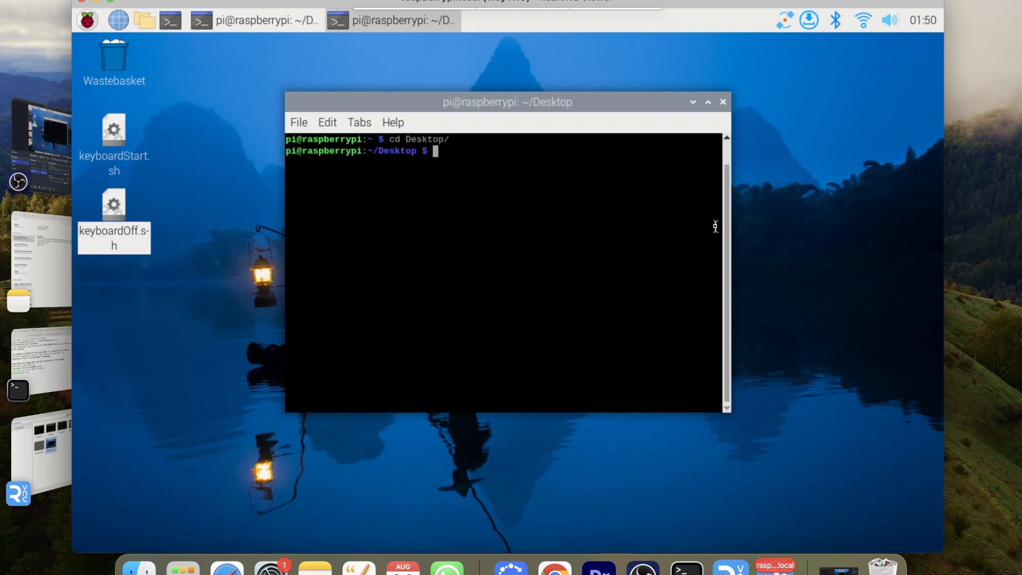
- Make keyboardOff.sh executable with chmod +x and close the terminal
text(chmod +x)
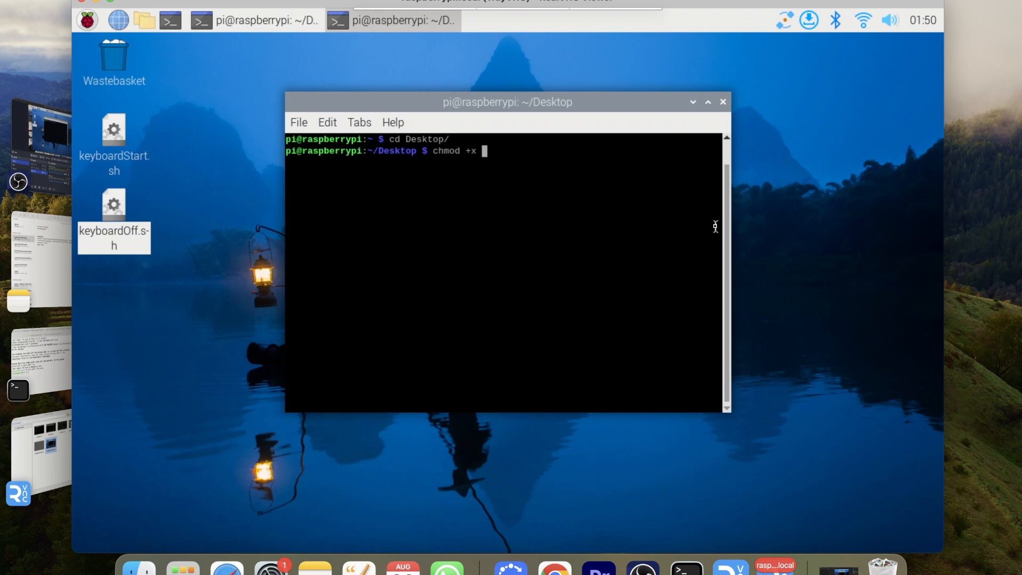
text(keyboardOff.sh)
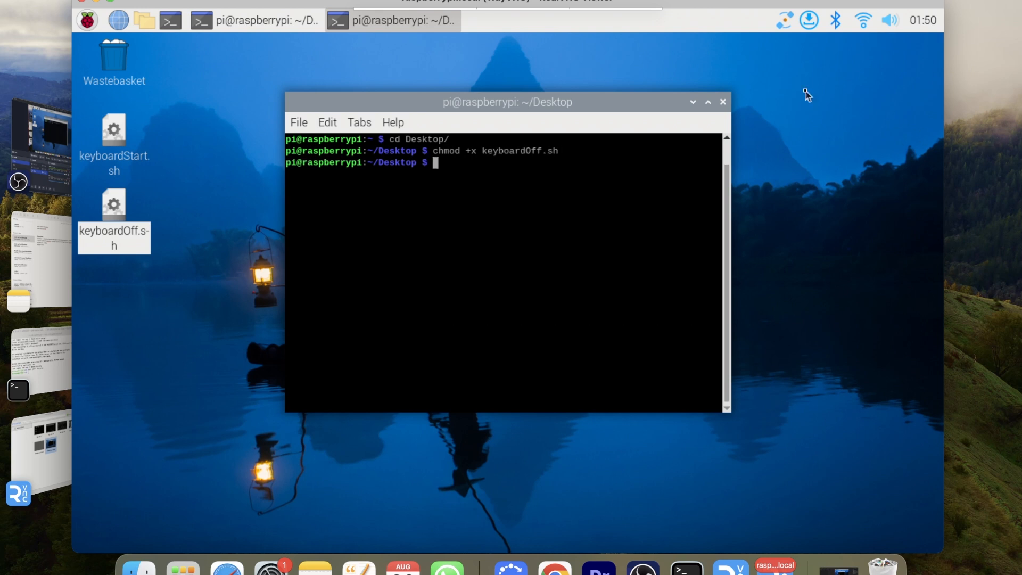
click(723, 101)
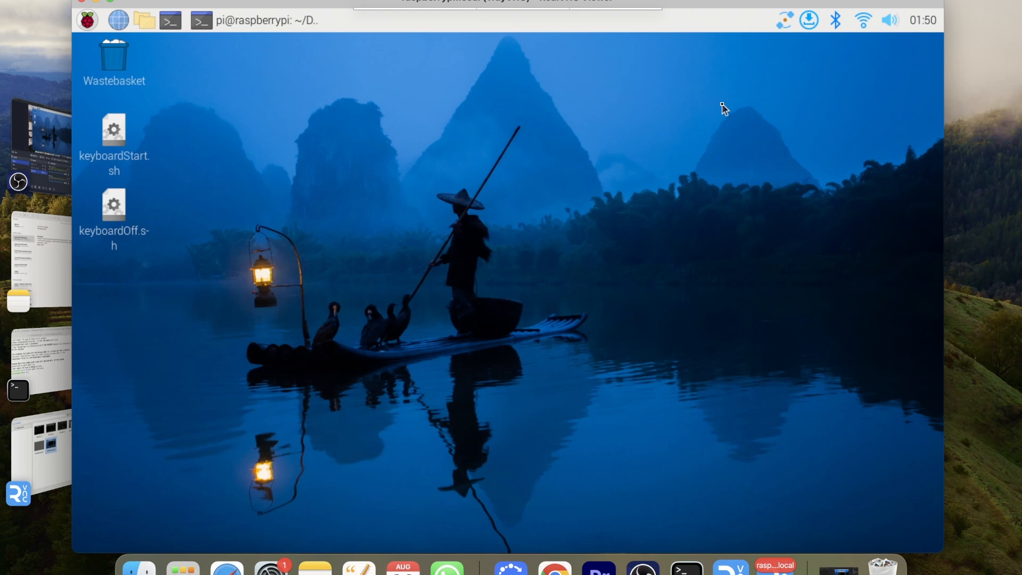
- Execute keyboardStart.sh to show the on-screen keyboard, then execute keyboardOff.sh to hide it
double_click(113, 130)
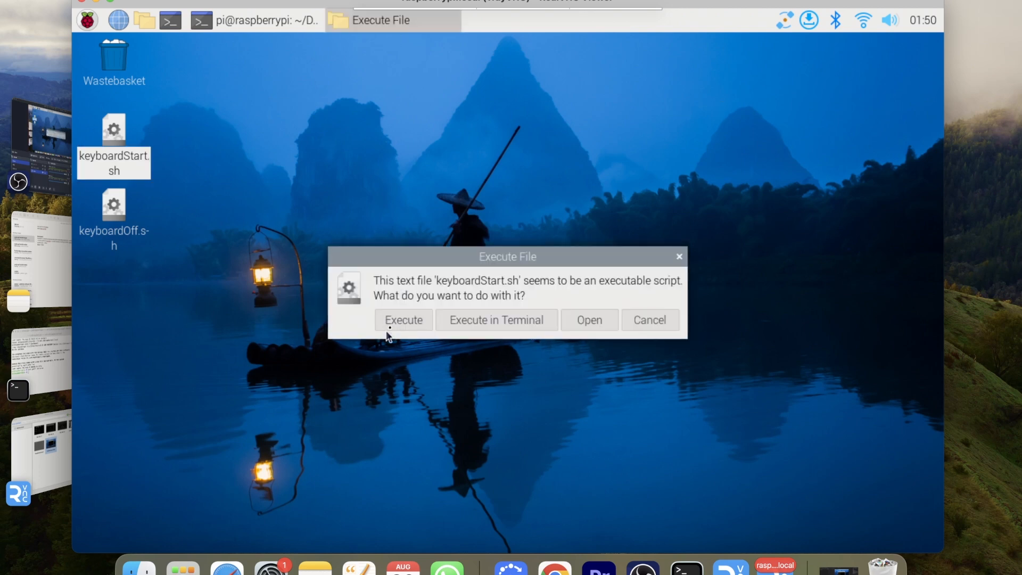
click(404, 320)
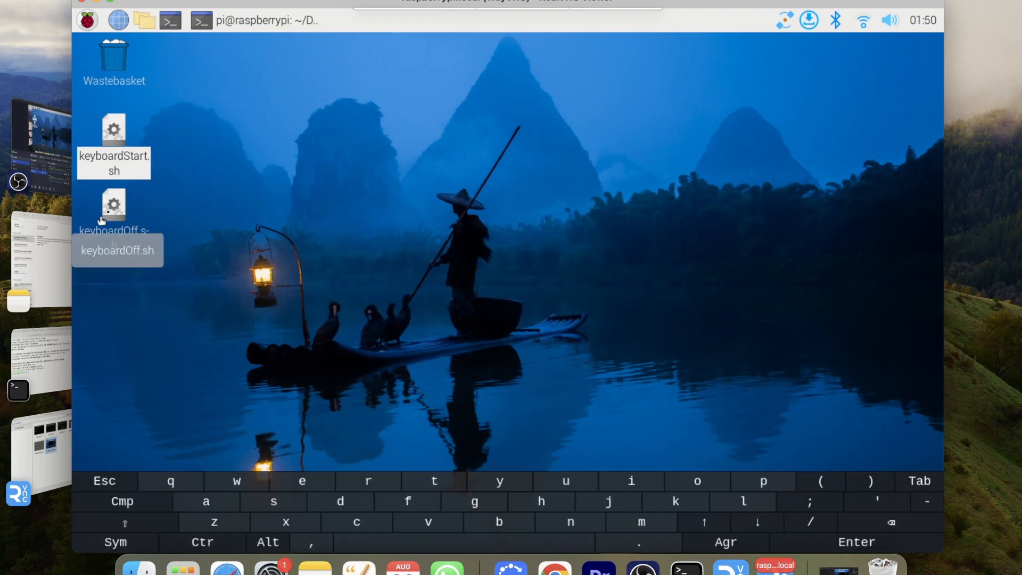
double_click(114, 204)
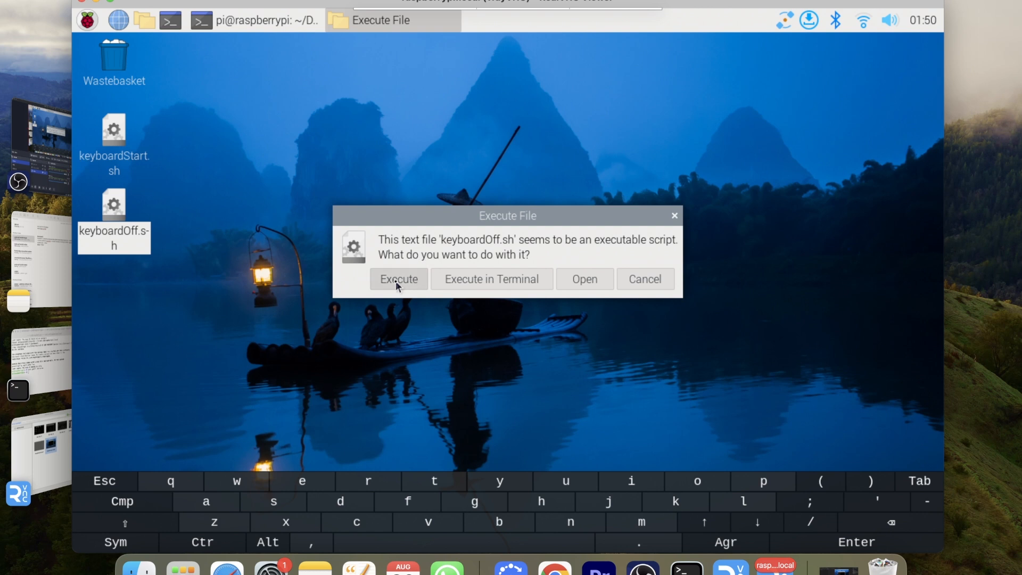
click(398, 279)
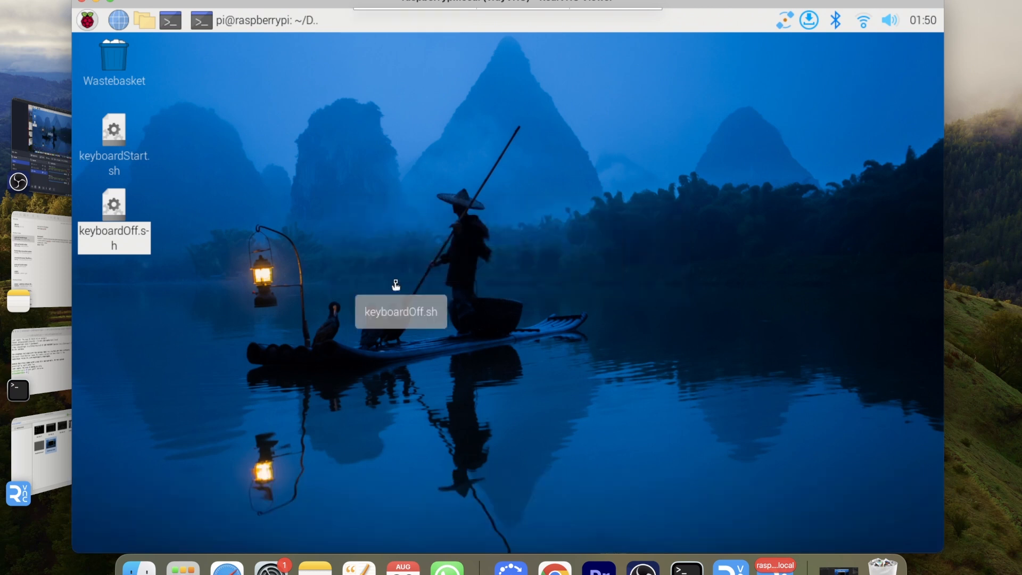